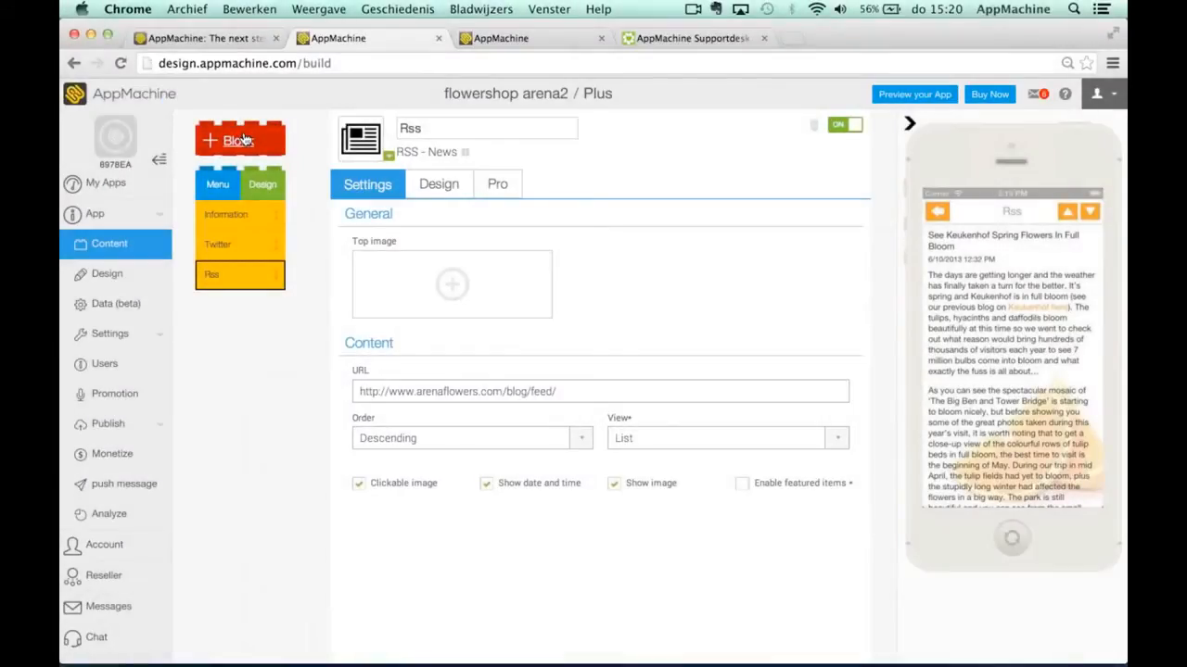
Open the Add block catalog and preview the Call block's description in the Basic tab.
click(239, 139)
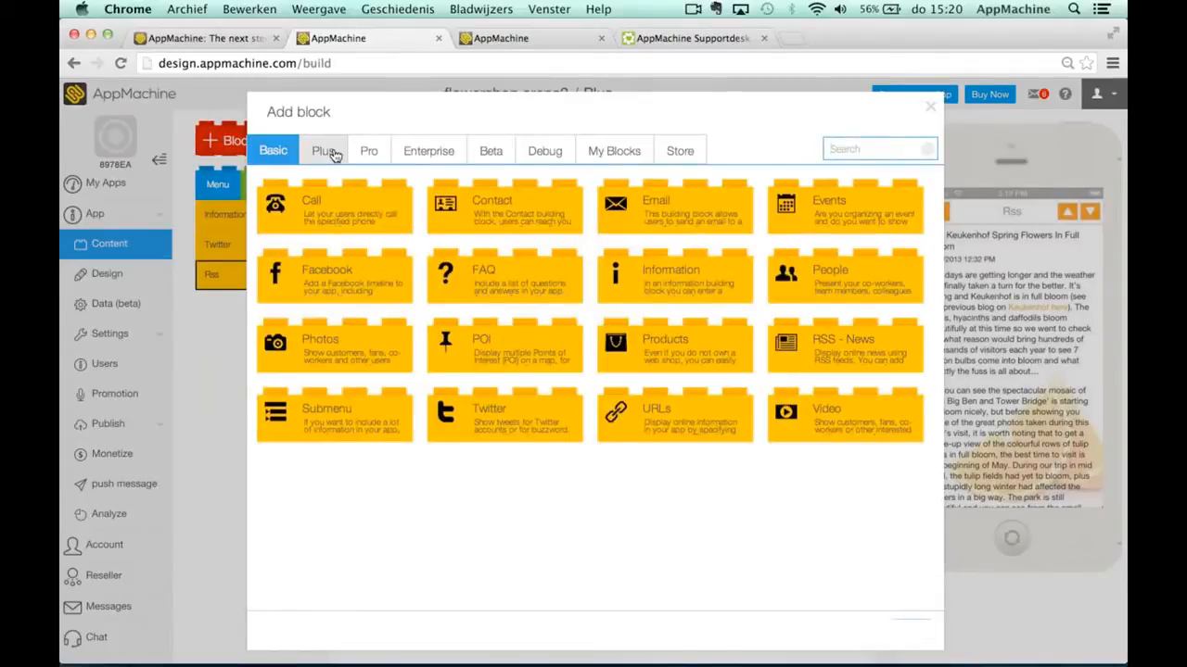
mouse_move(704, 284)
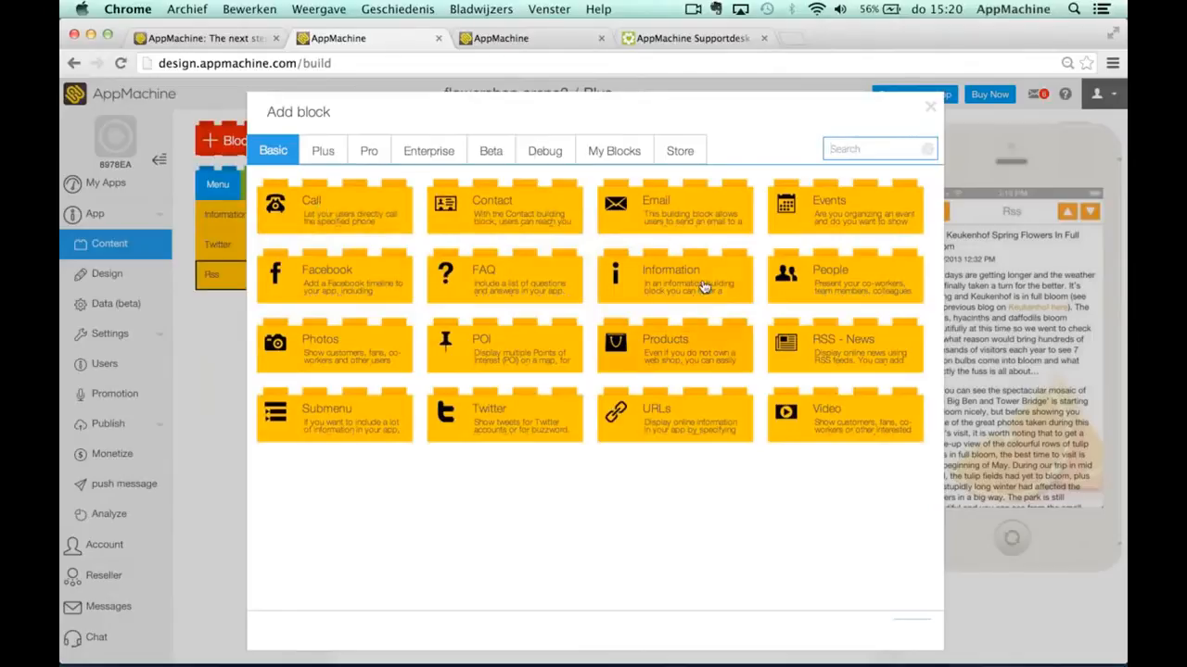
mouse_move(362, 211)
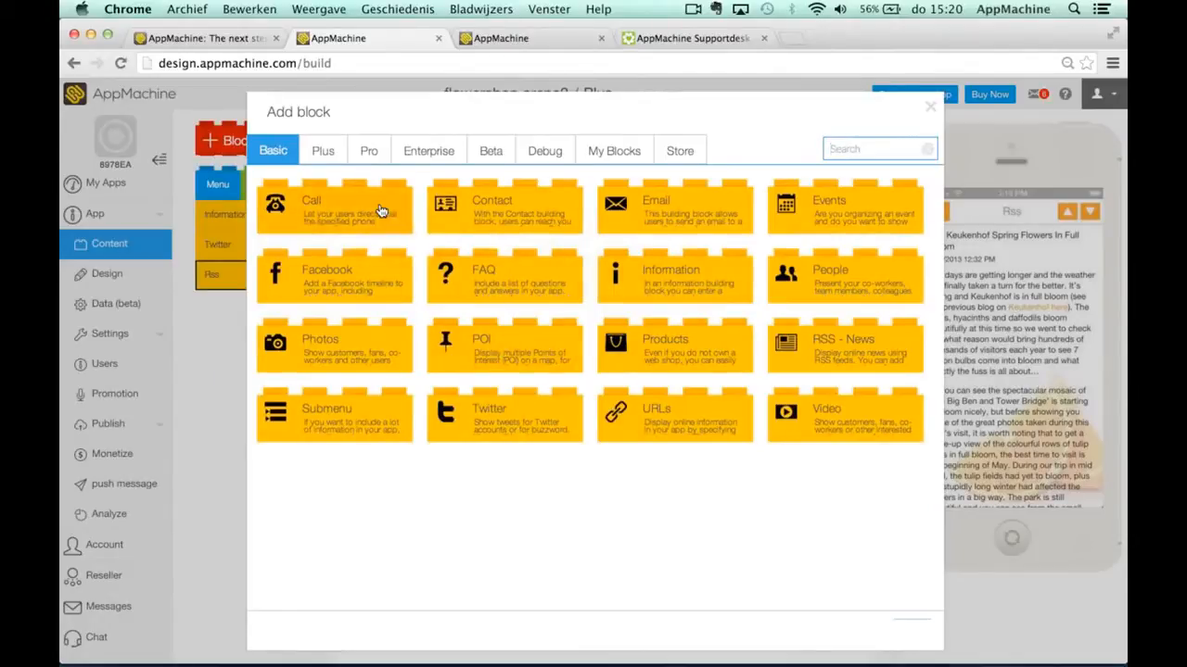
click(334, 206)
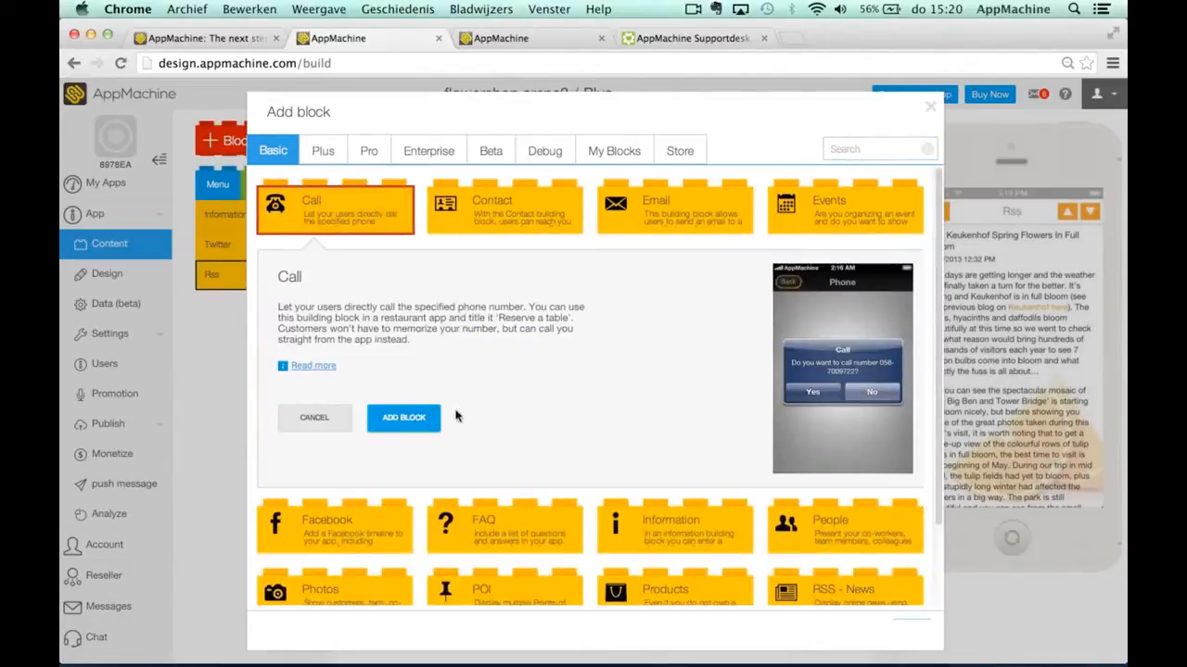
mouse_move(449, 368)
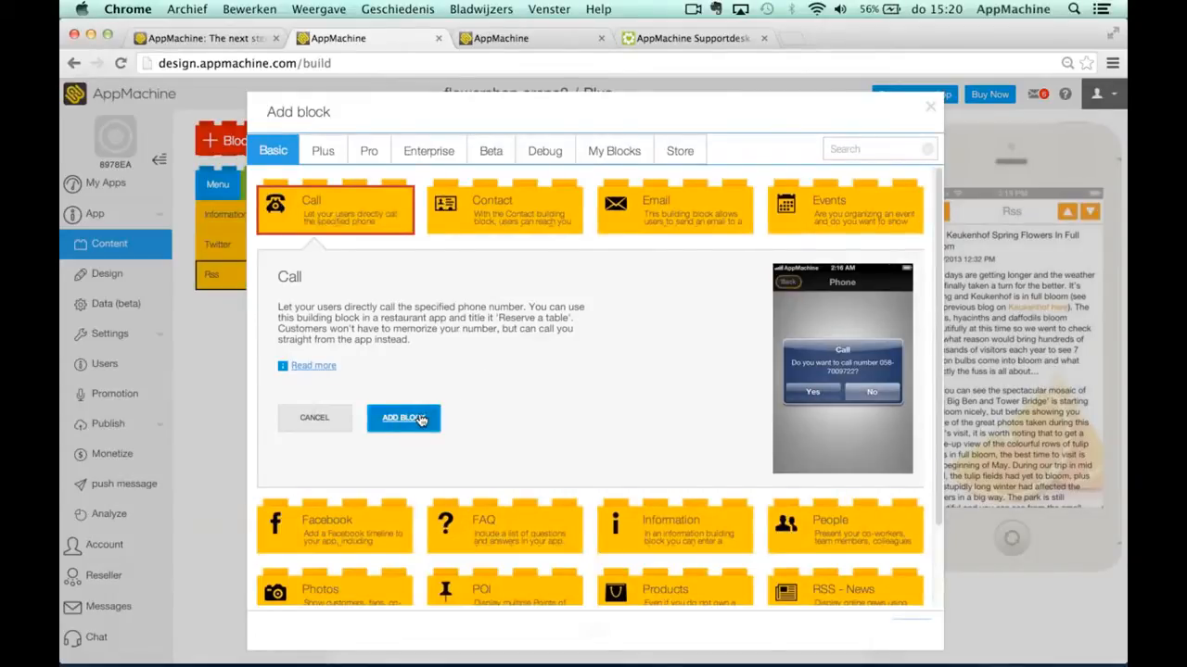
click(404, 418)
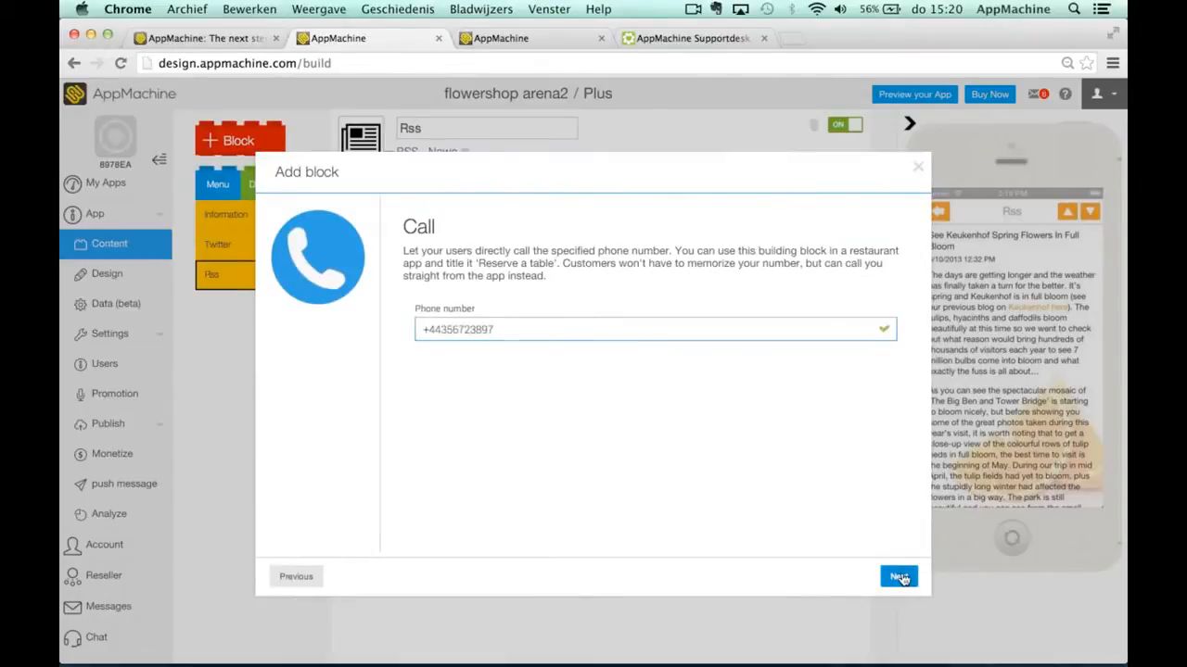
click(868, 577)
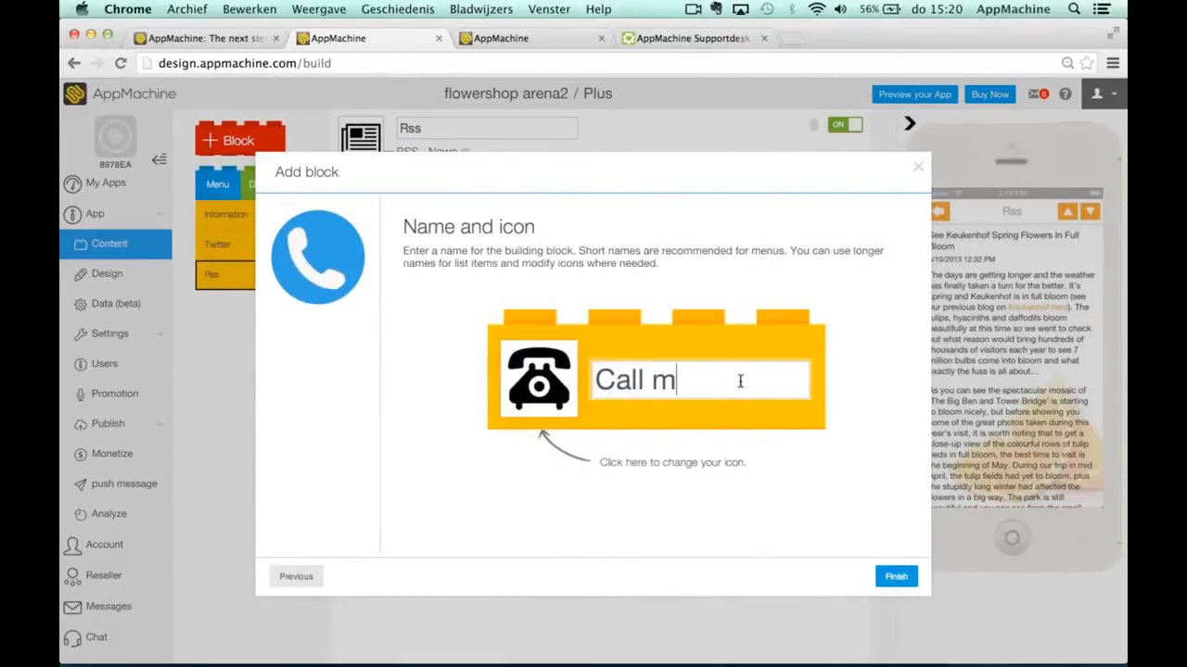
text(us)
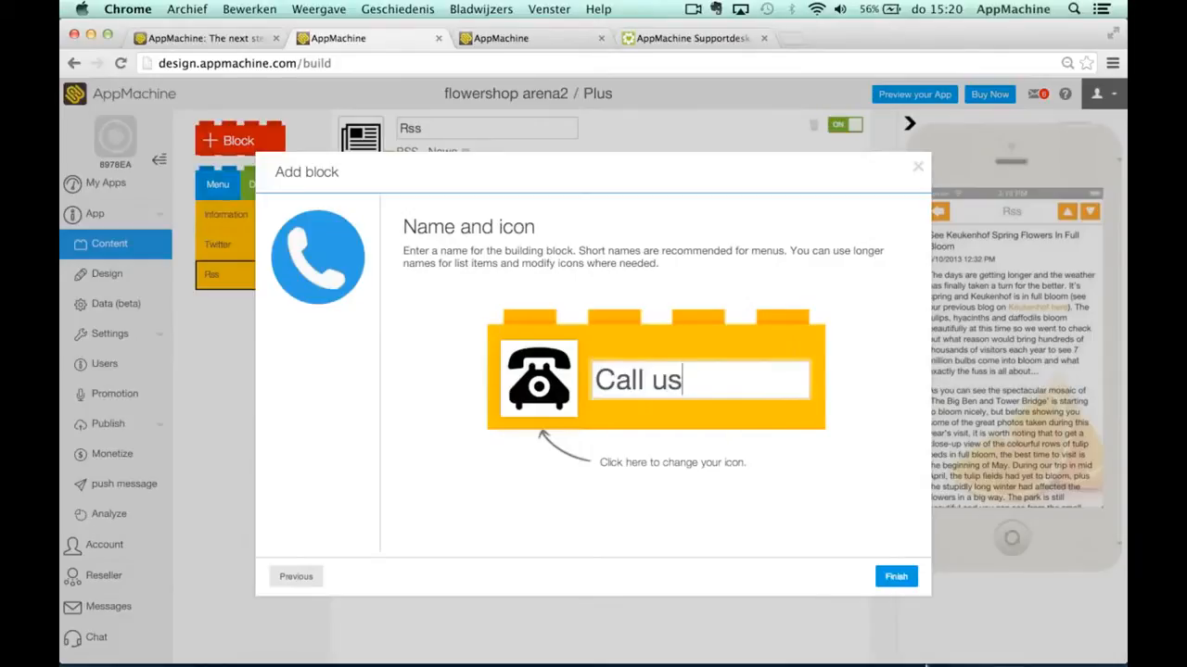
click(895, 577)
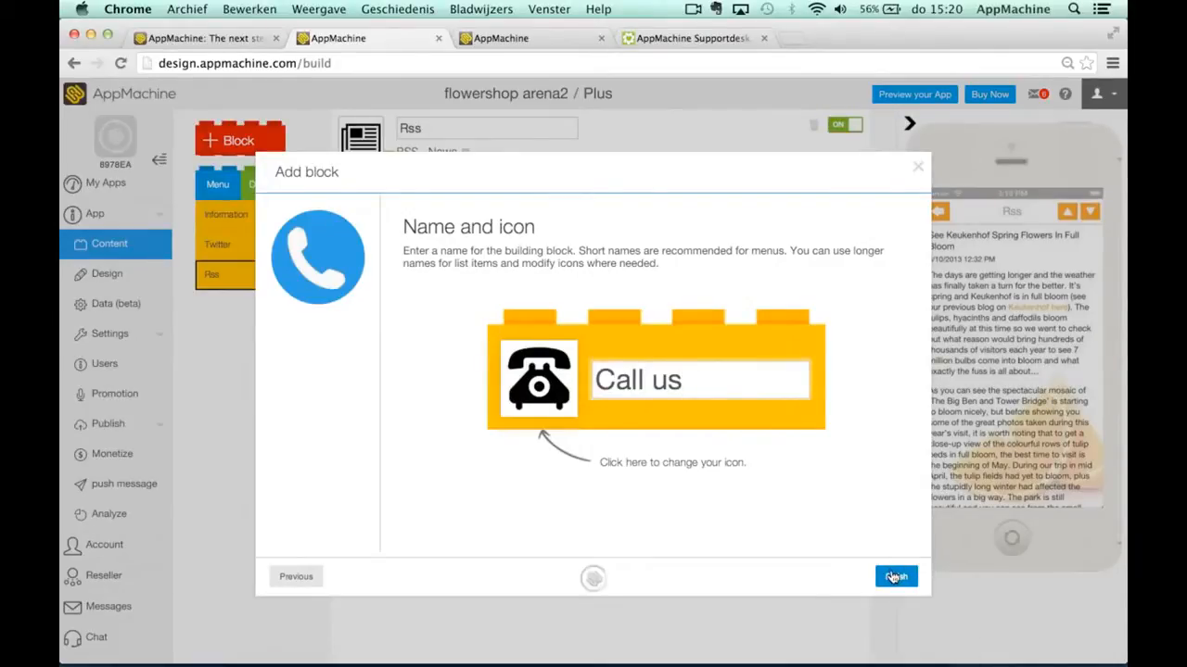
click(898, 579)
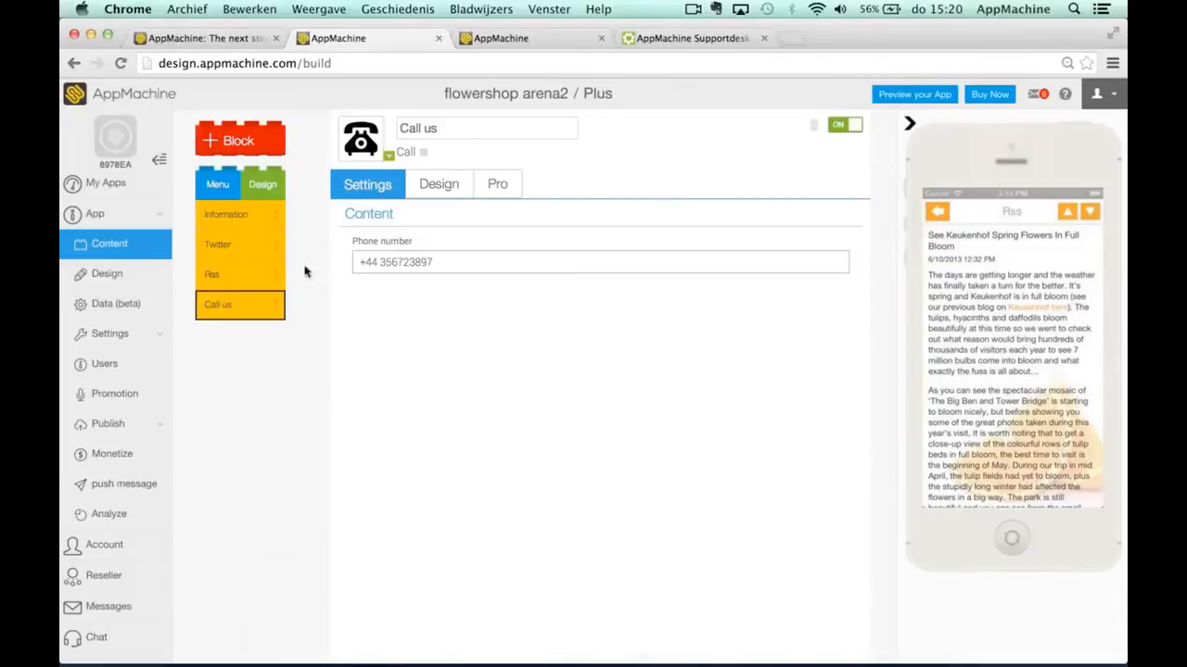
click(239, 274)
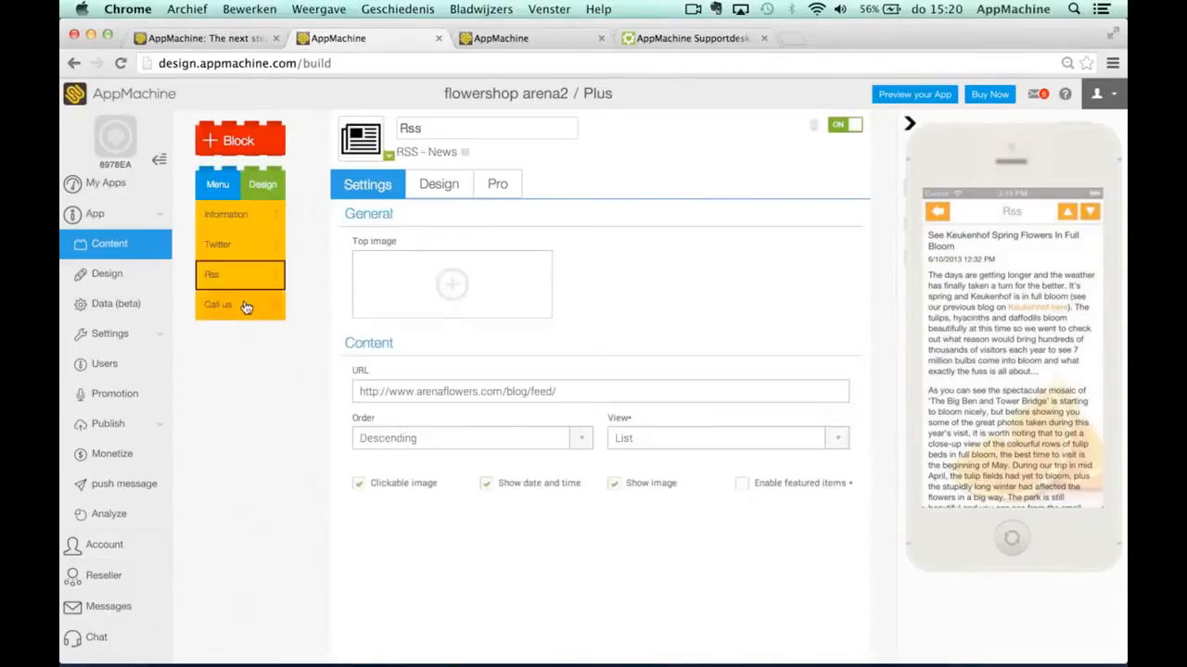
click(218, 305)
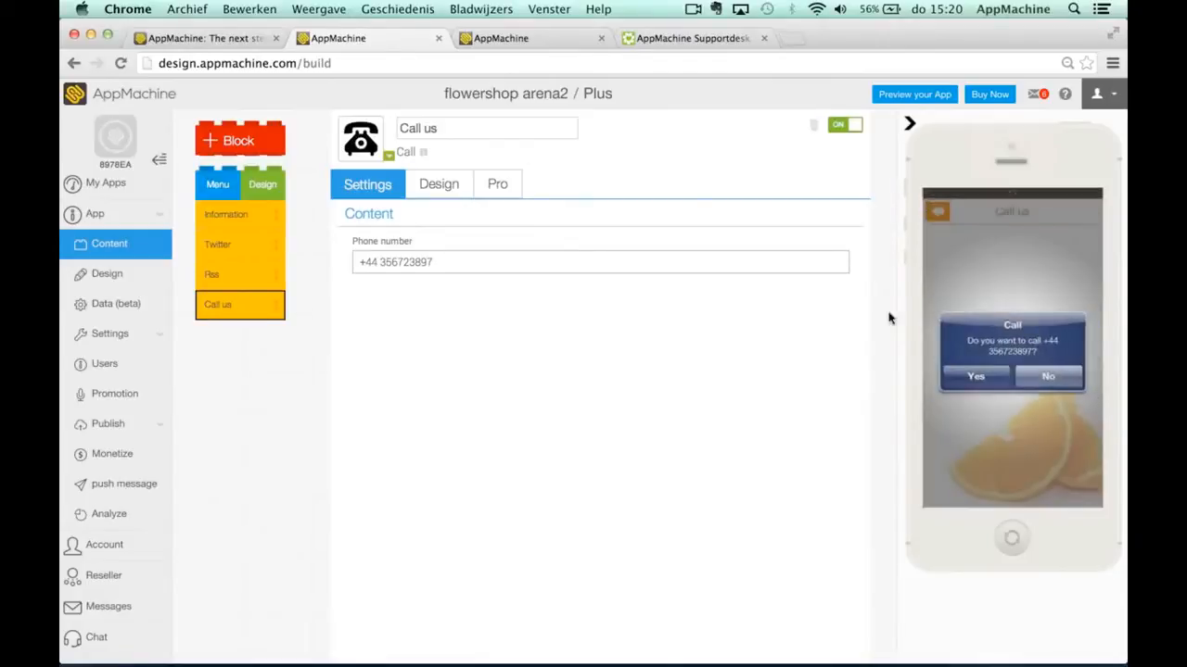
mouse_move(1053, 377)
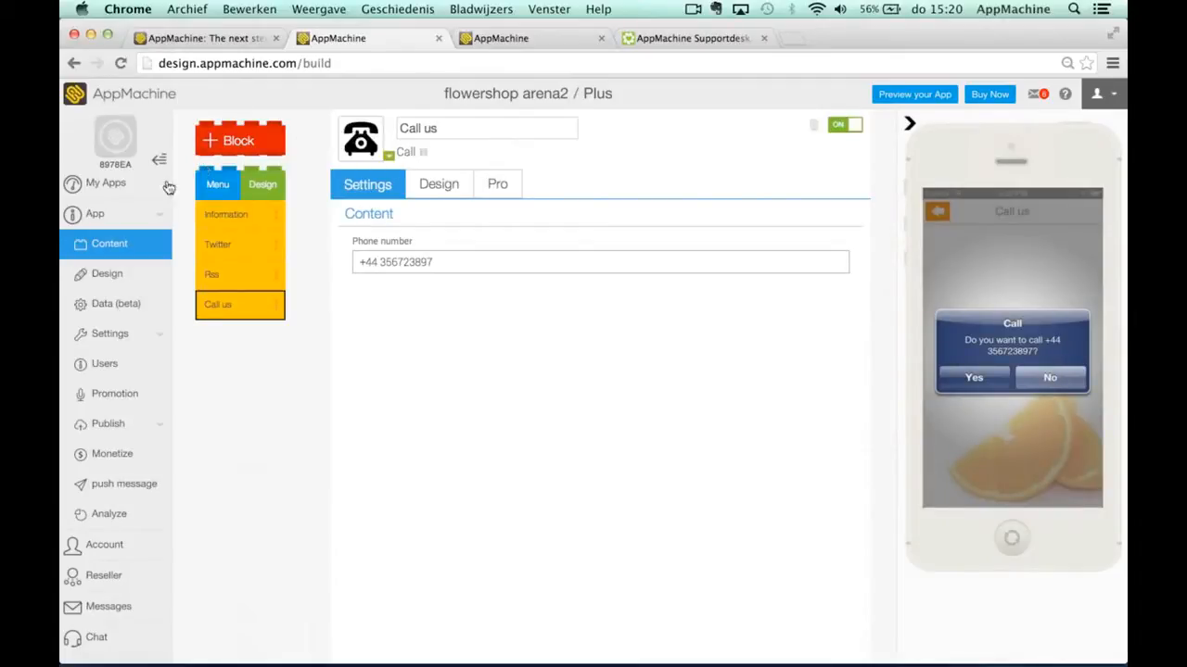
Browse the Contact, Email and Events tiles, then preview the Photos block description.
click(239, 139)
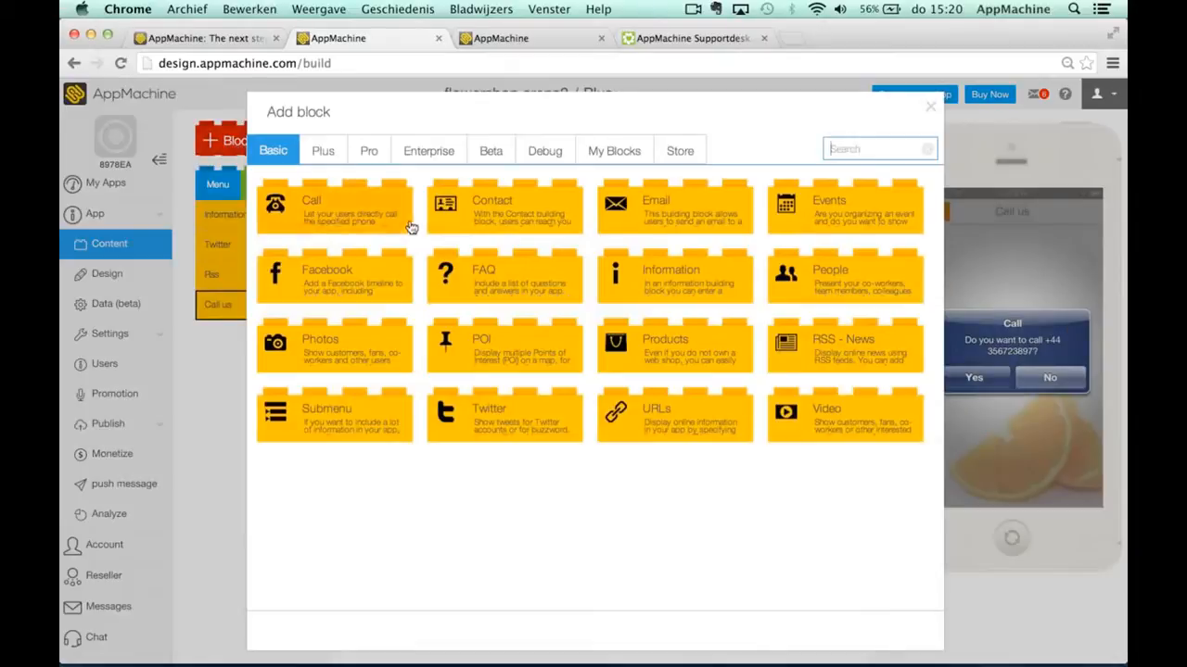
click(505, 208)
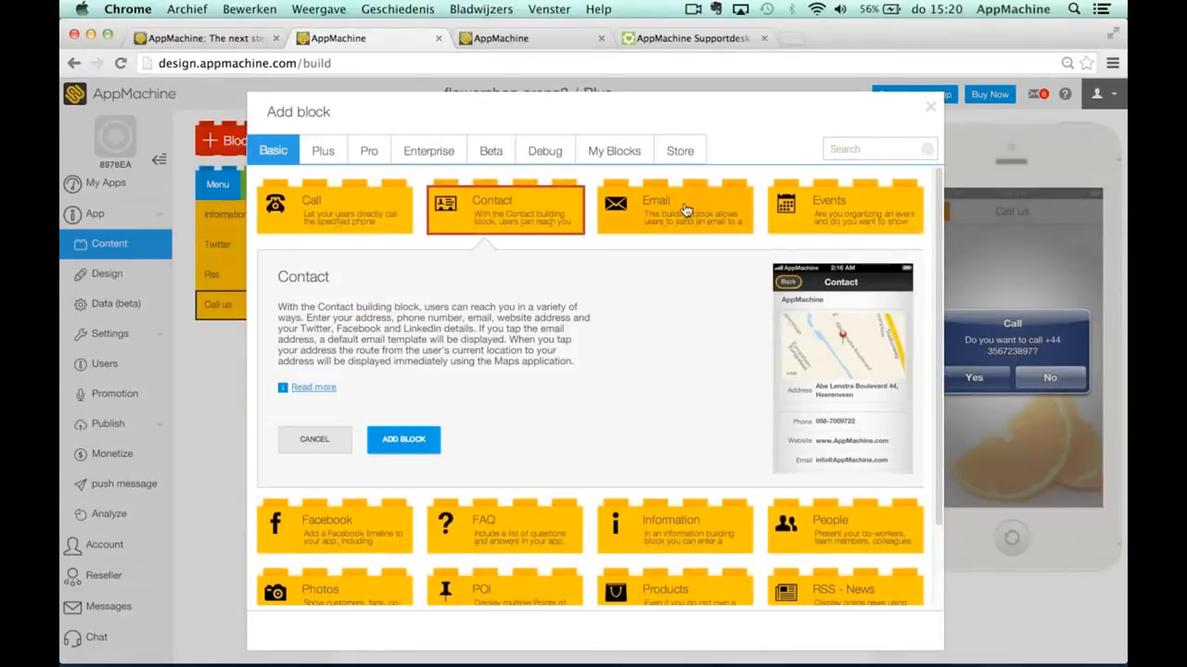
click(677, 208)
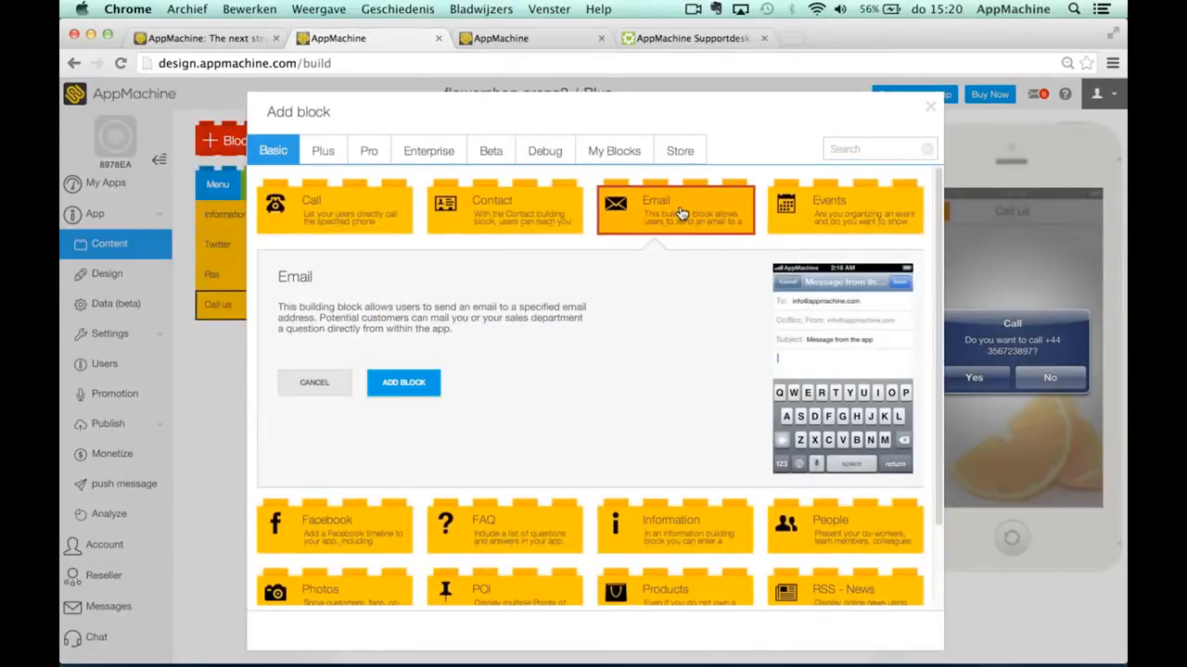
click(844, 208)
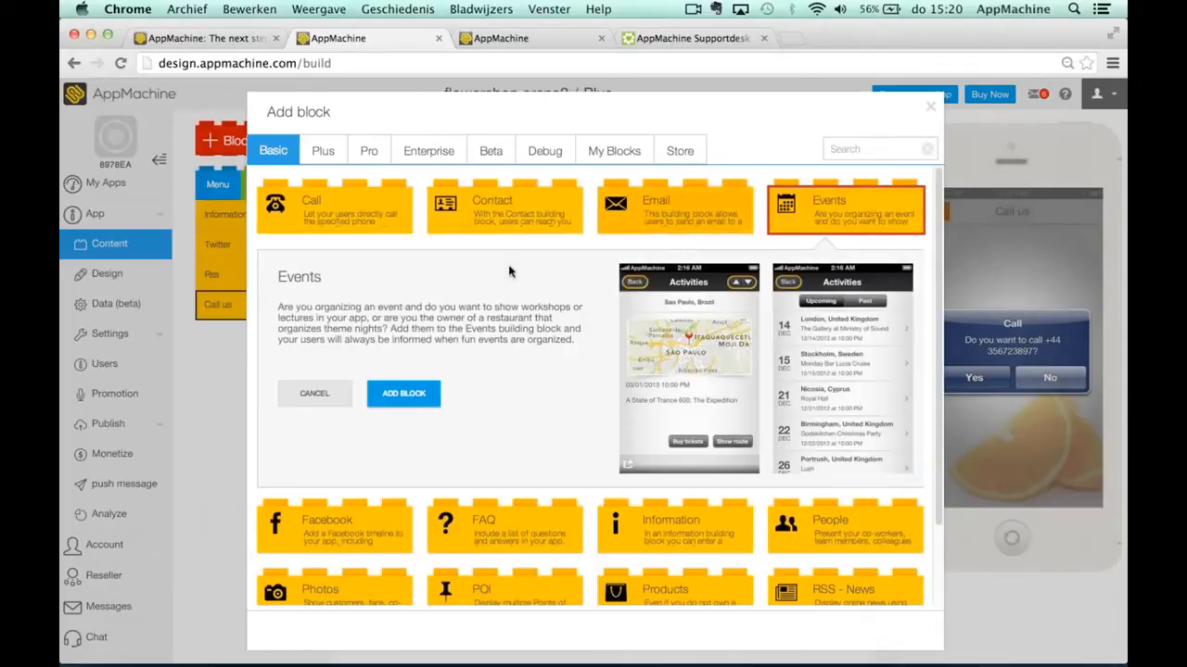
mouse_move(473, 371)
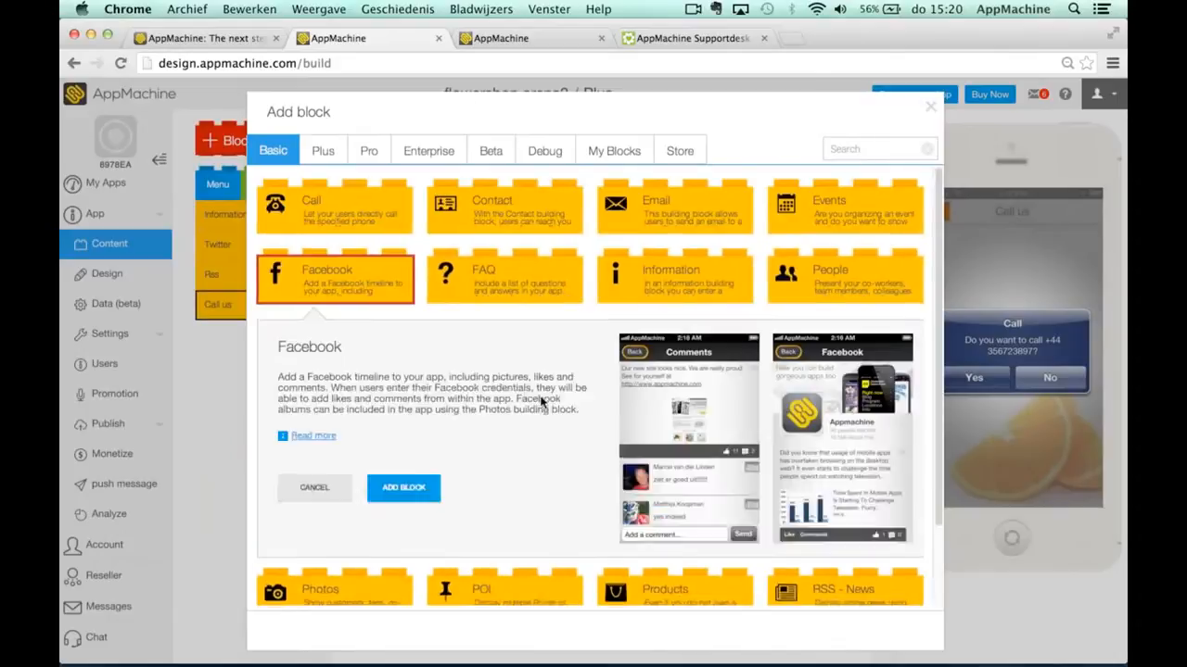
scroll(down, 3)
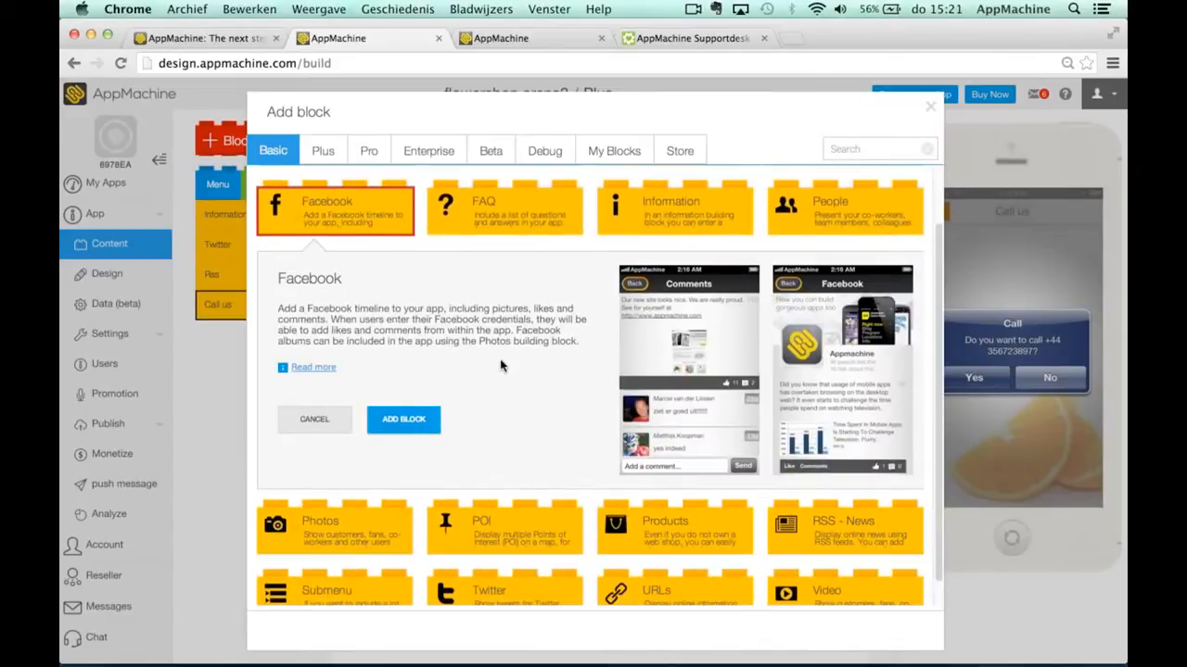
scroll(down, 3)
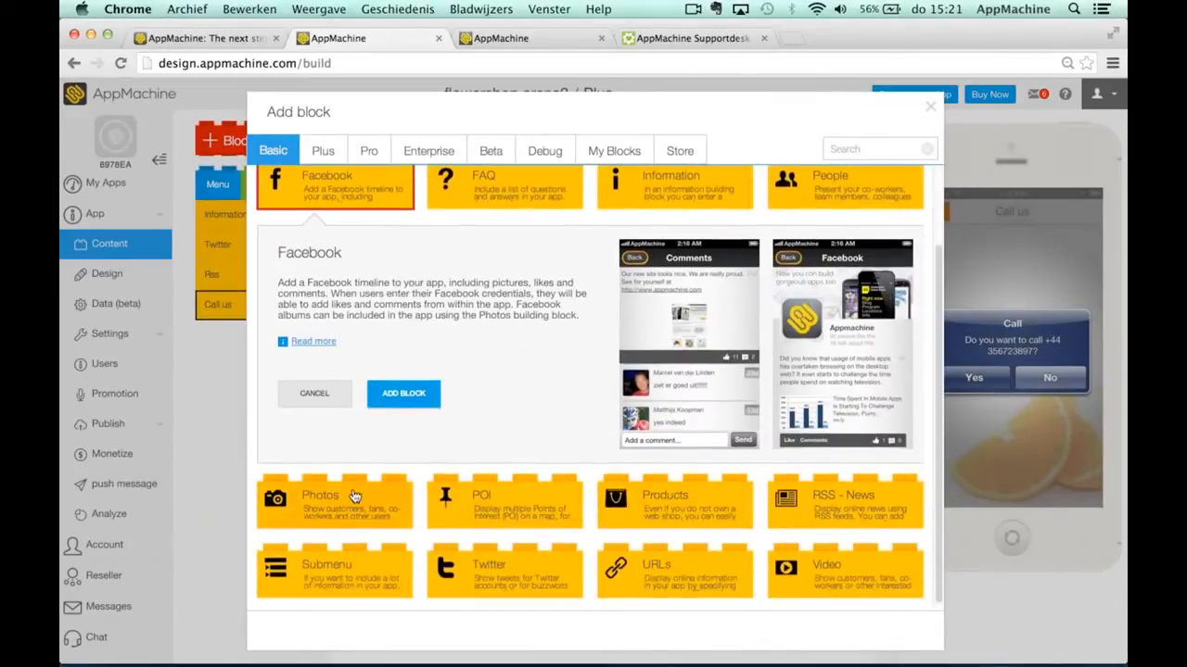
click(334, 501)
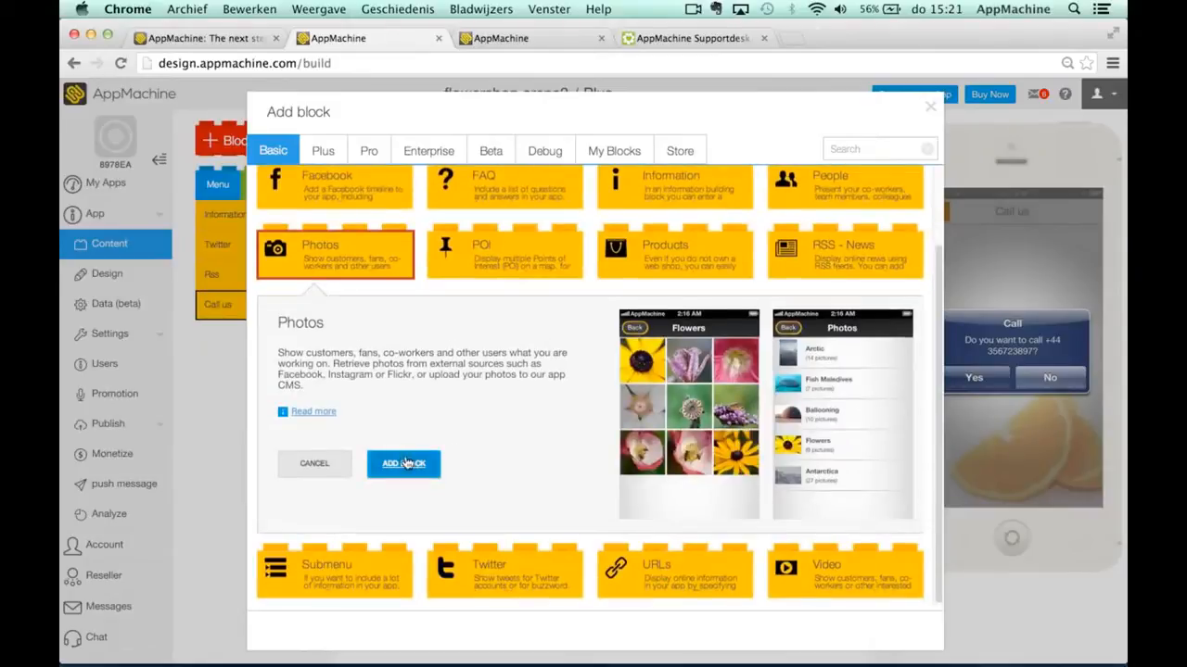
Start a Photos block with Instagram as its source, ready for a search query.
click(403, 465)
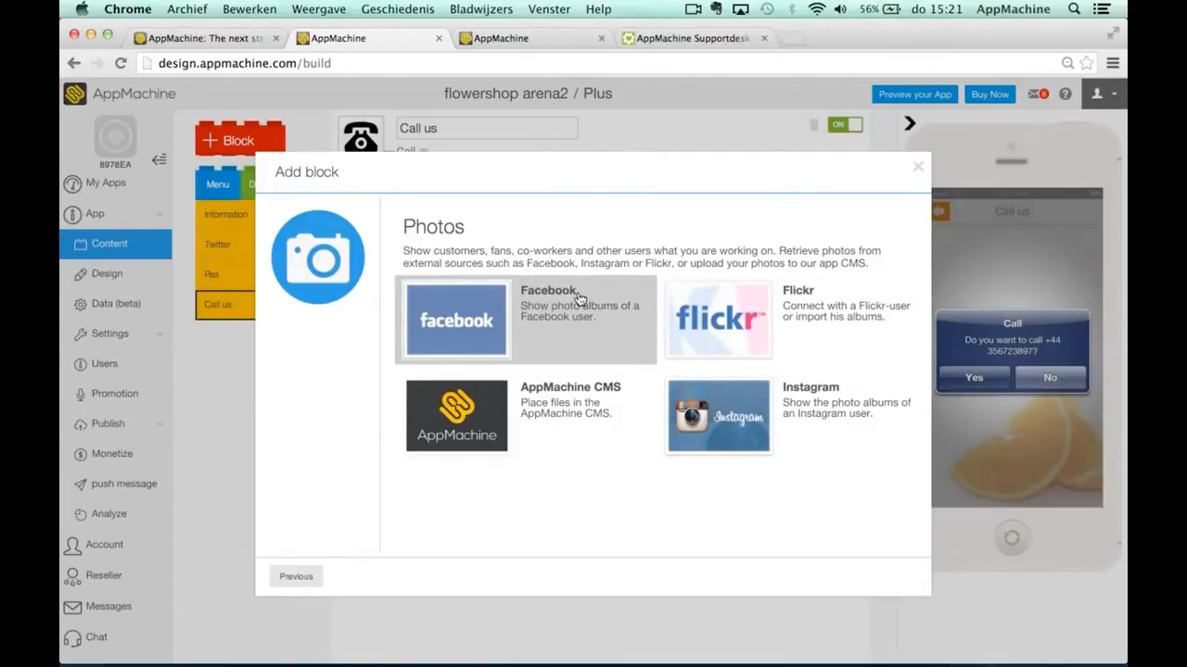
click(717, 417)
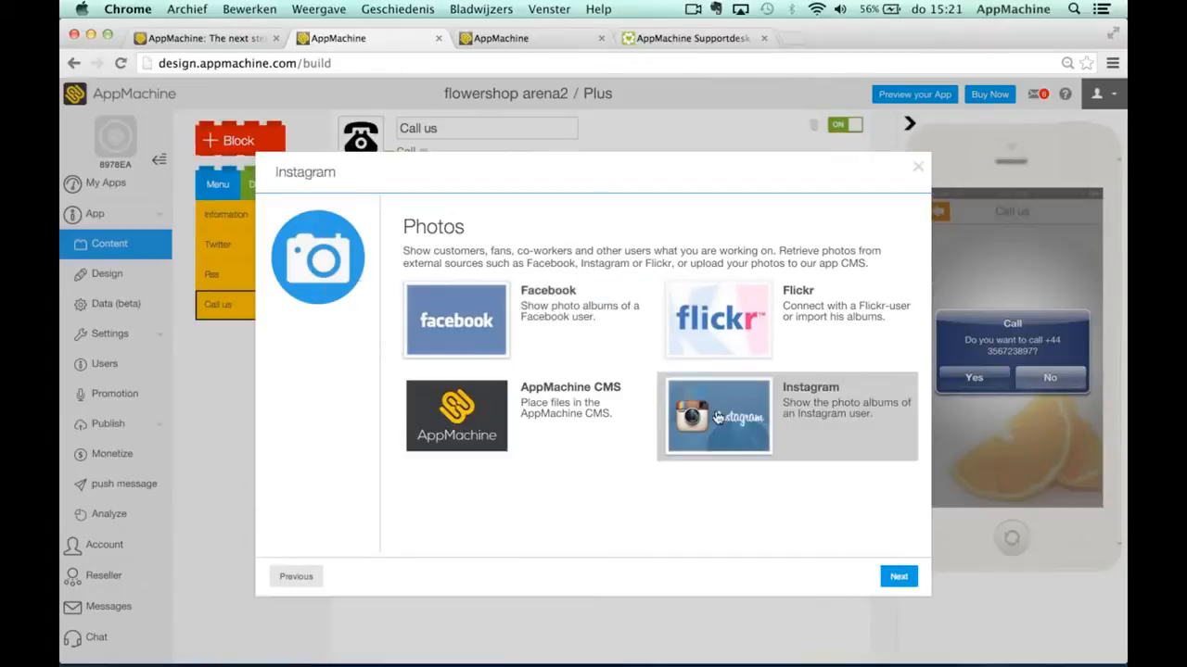
click(718, 416)
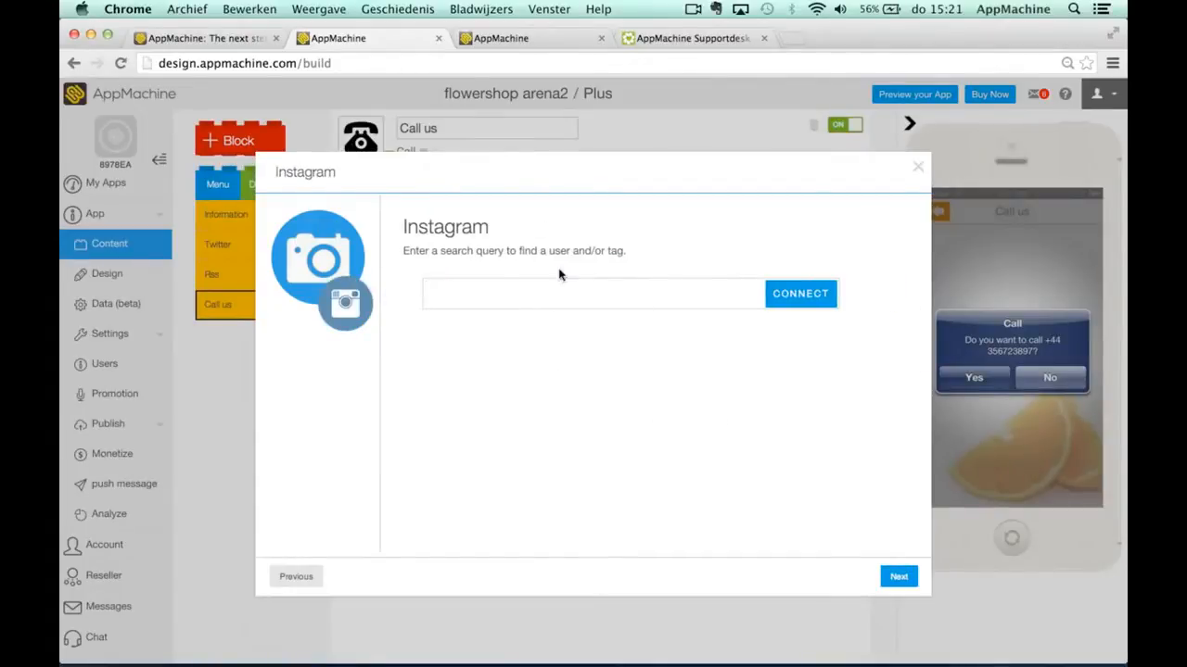
Search Instagram for flowers, select the flowers tag, and reach the naming step.
text(flowers)
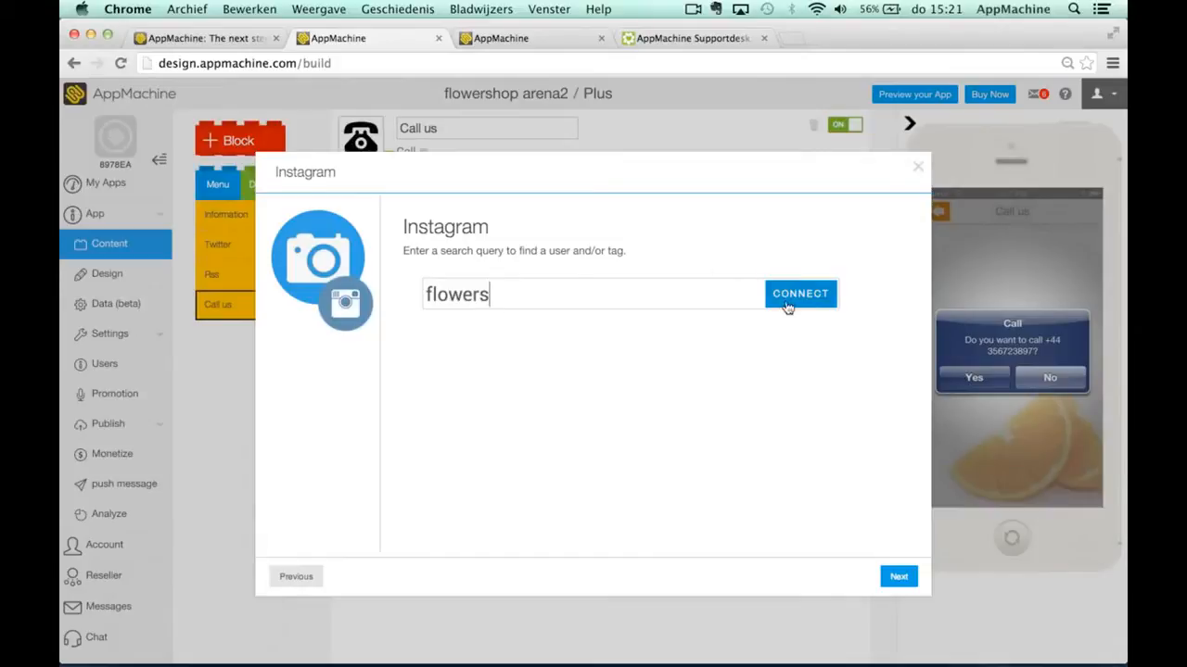
click(800, 293)
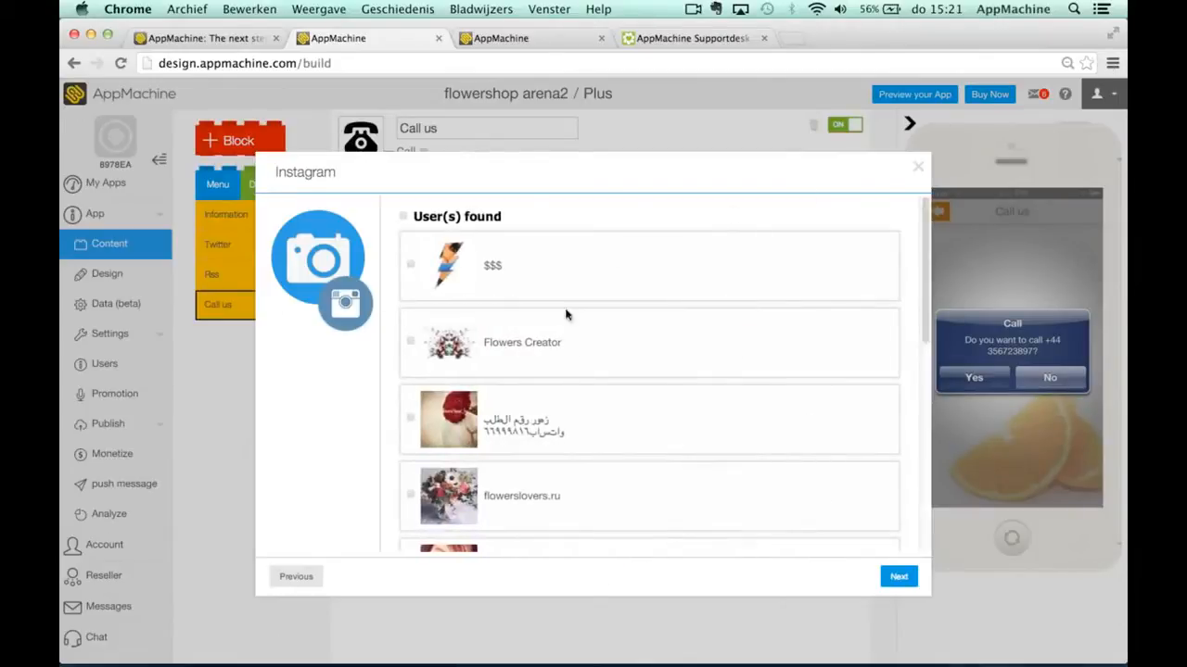
mouse_move(720, 366)
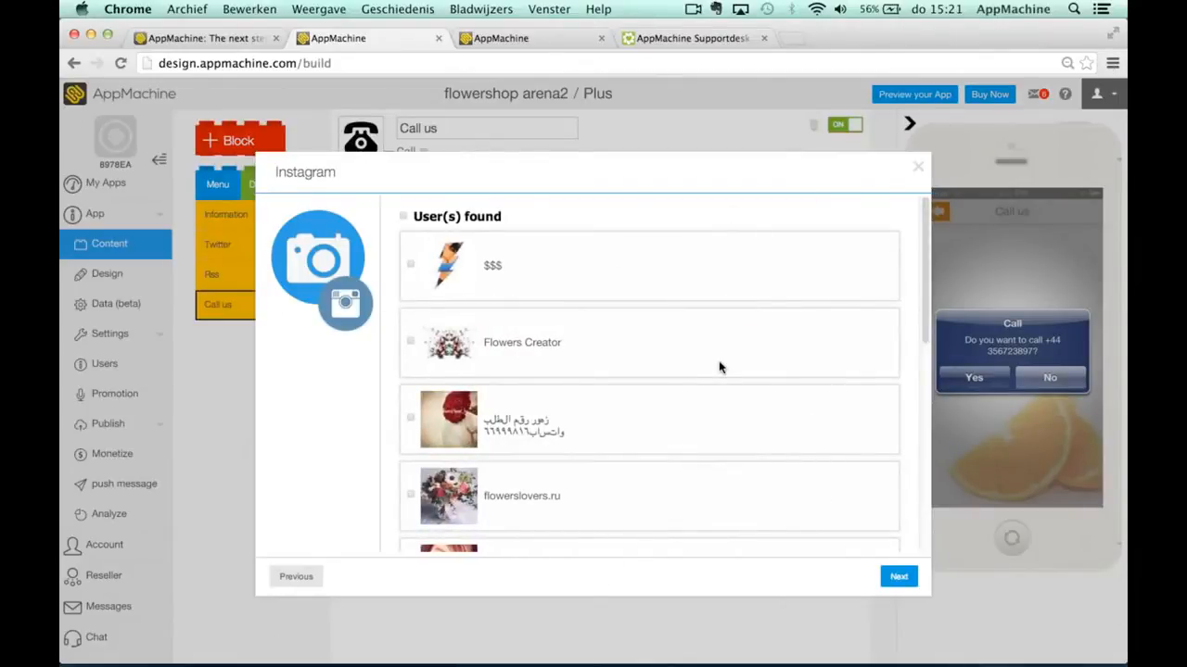
scroll(down, 3)
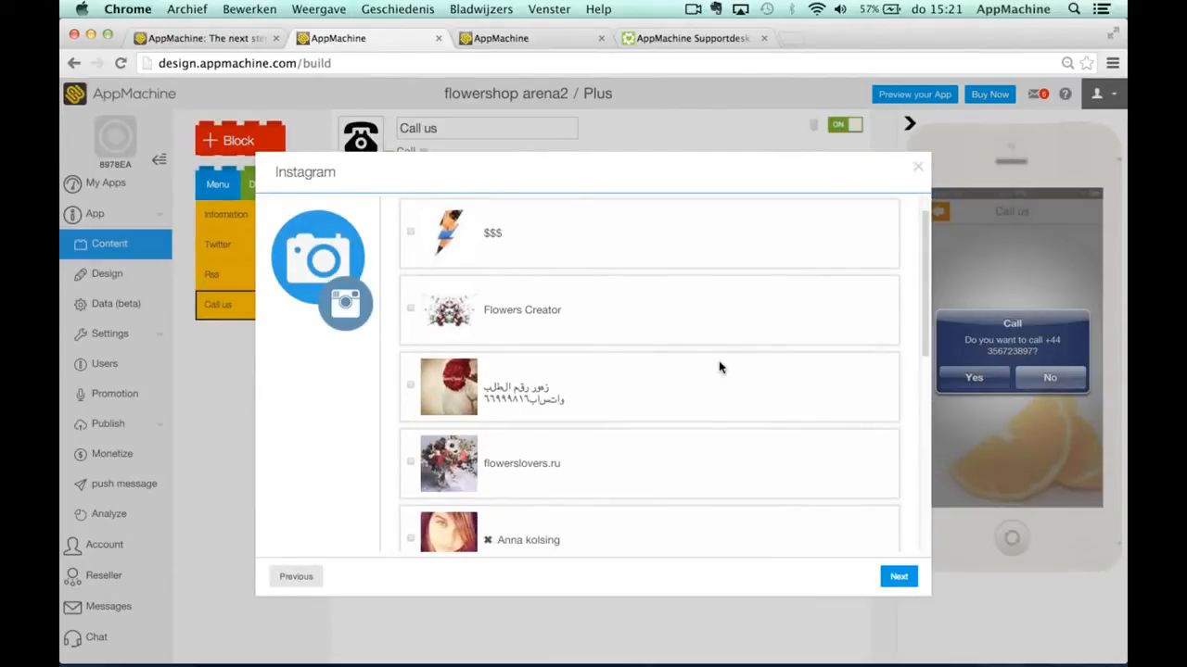
scroll(down, 3)
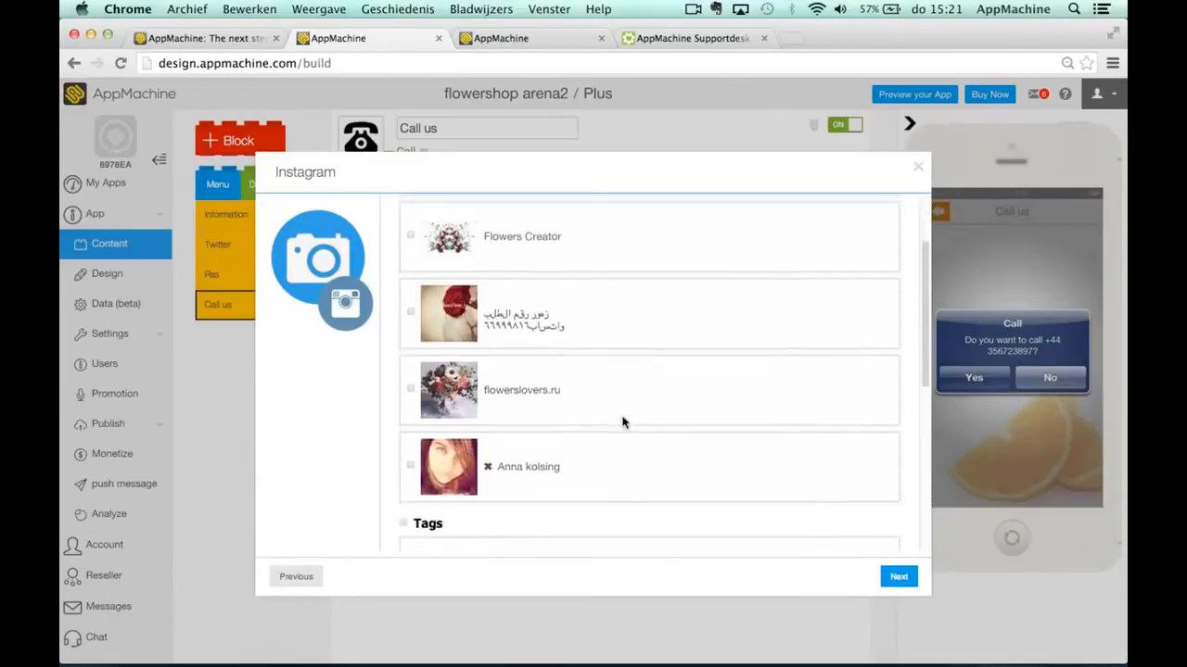
scroll(down, 3)
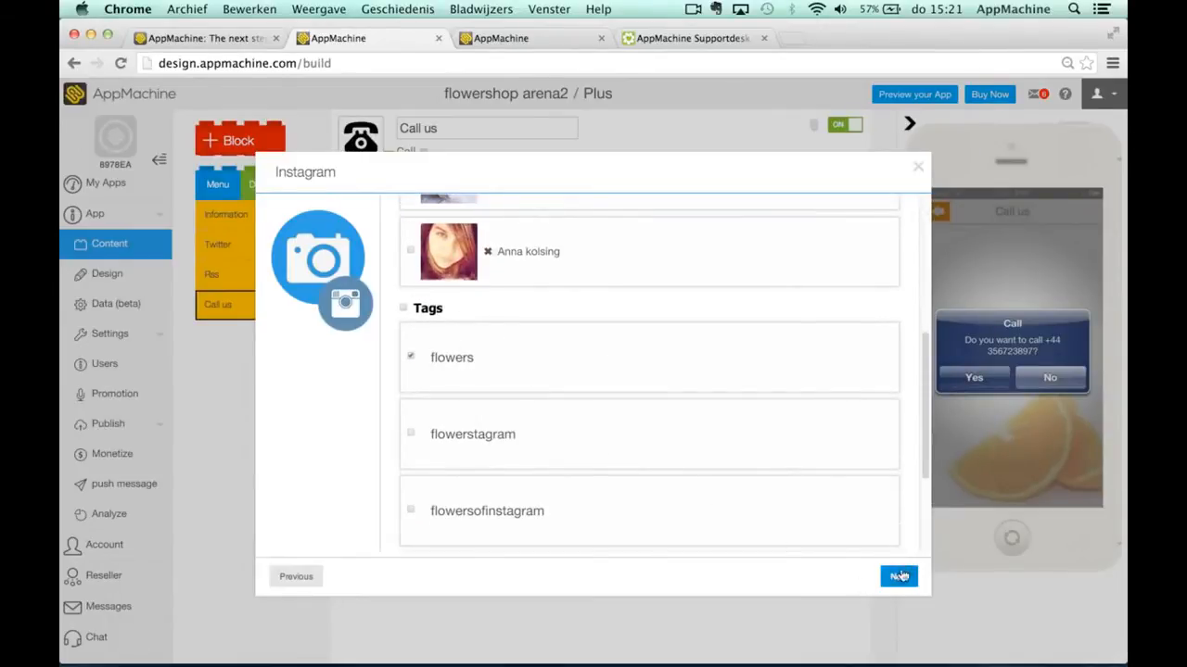
click(896, 576)
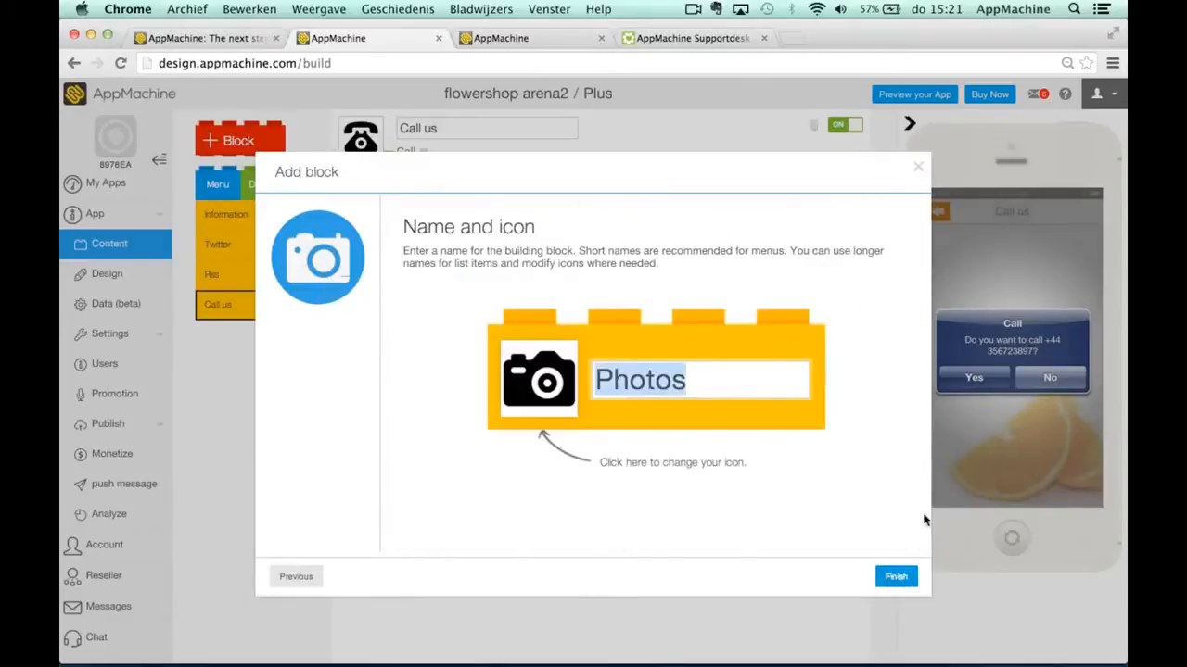
mouse_move(905, 519)
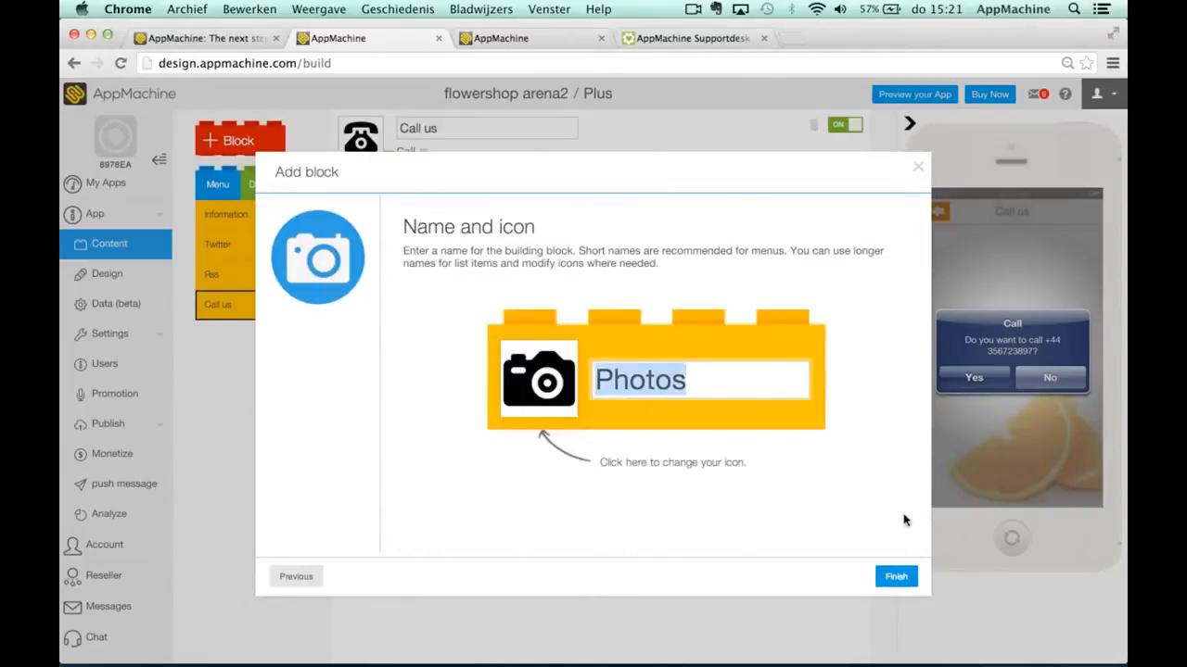
Finish the Photos block and preview its grid of flower photos.
click(895, 576)
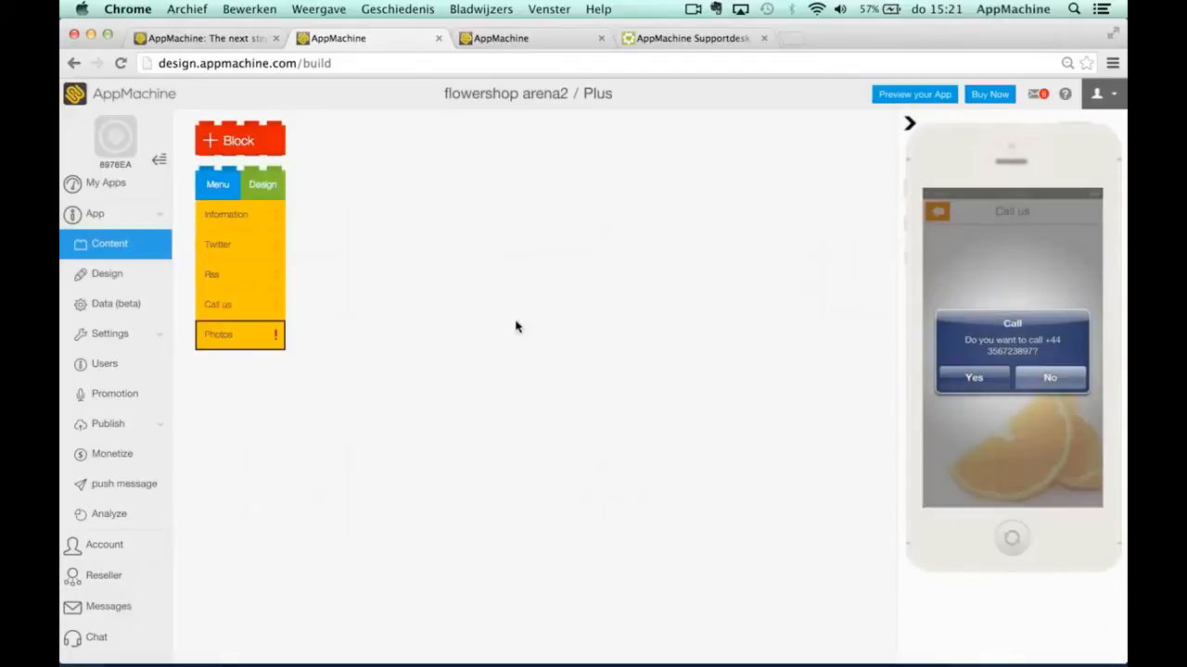
click(240, 335)
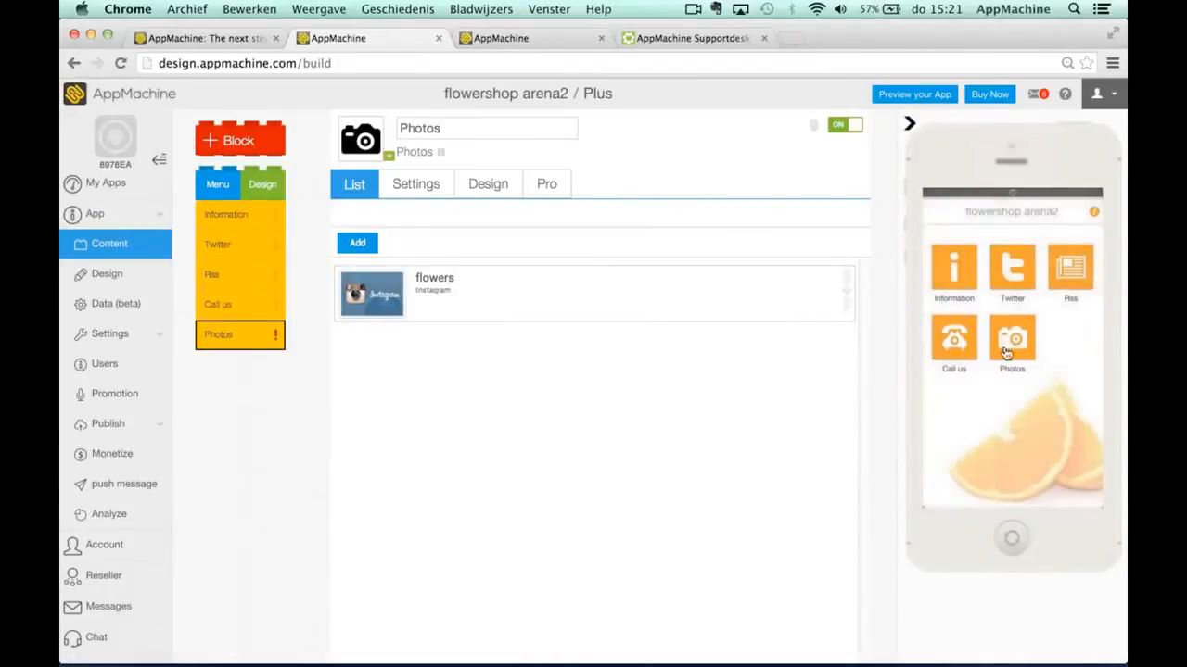
click(1012, 338)
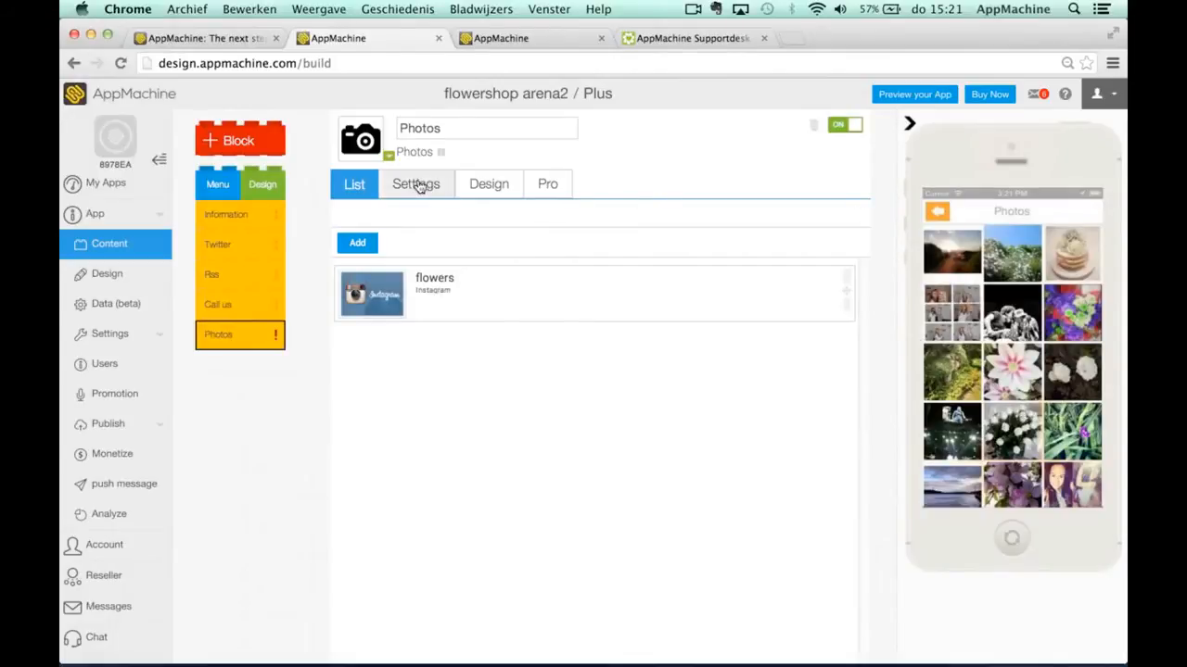
Change Photo view from Photo list 3 wide to Photo list and test sharing.
click(416, 183)
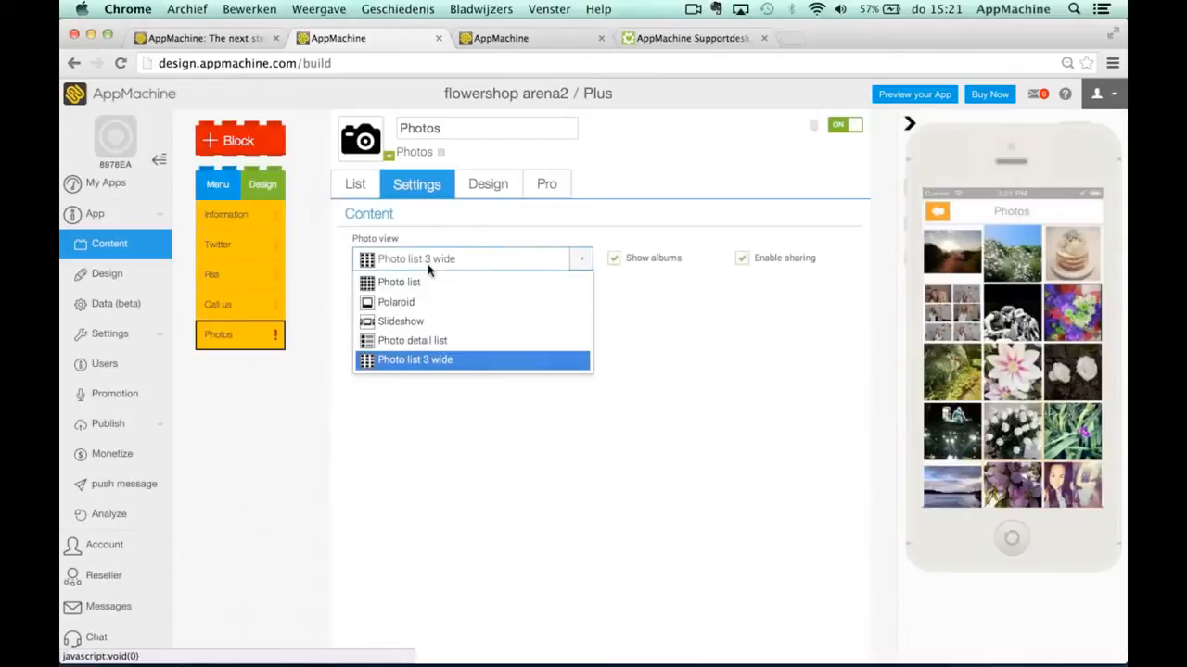
click(398, 282)
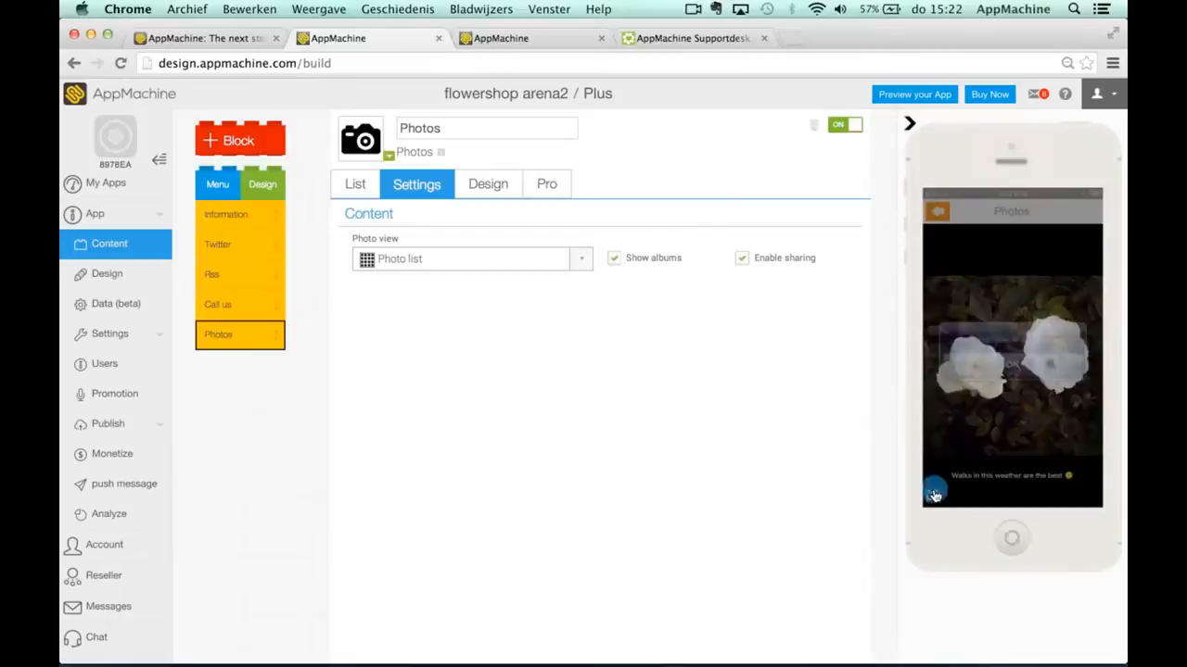
click(933, 492)
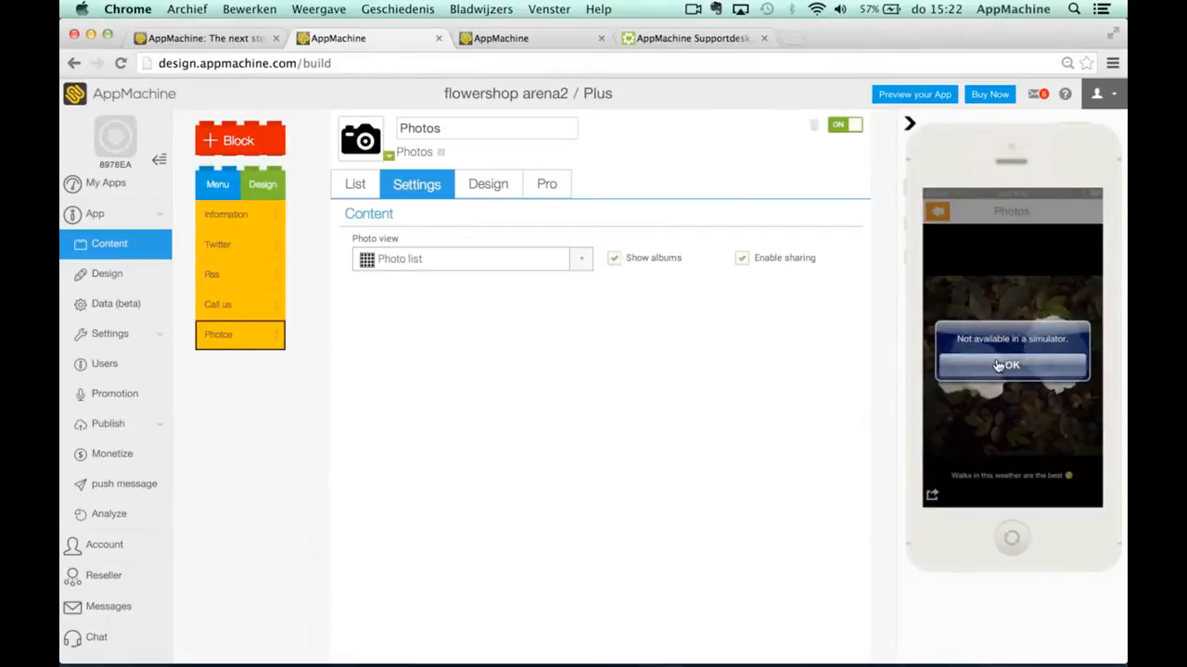
click(1010, 365)
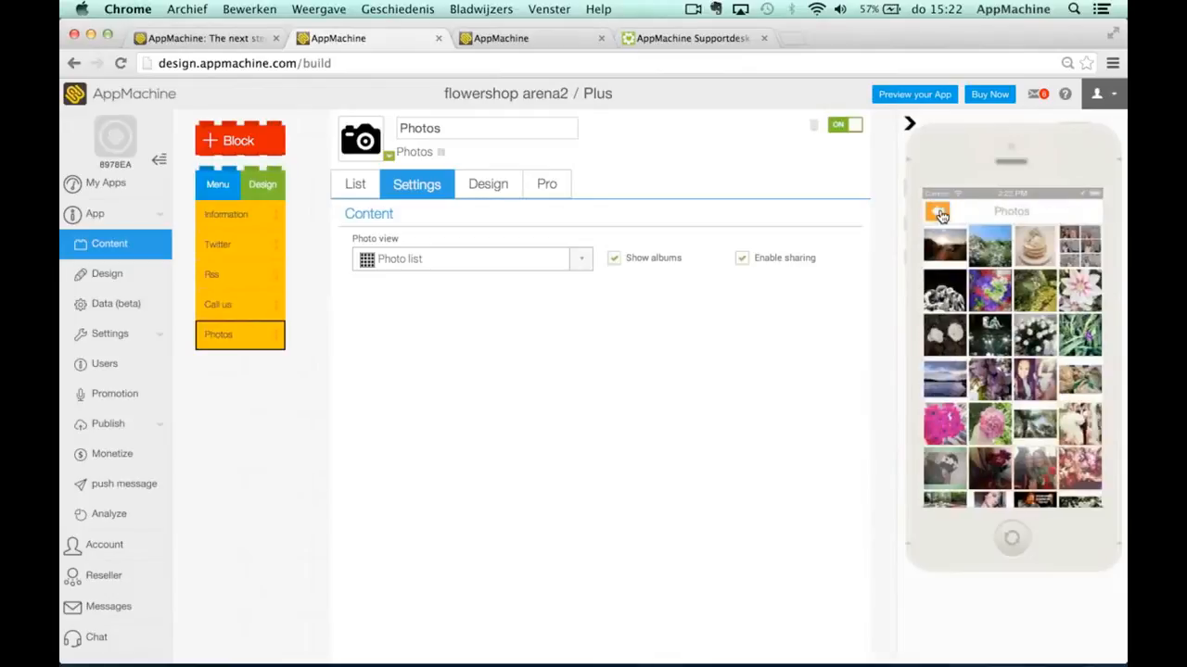
mouse_move(623, 190)
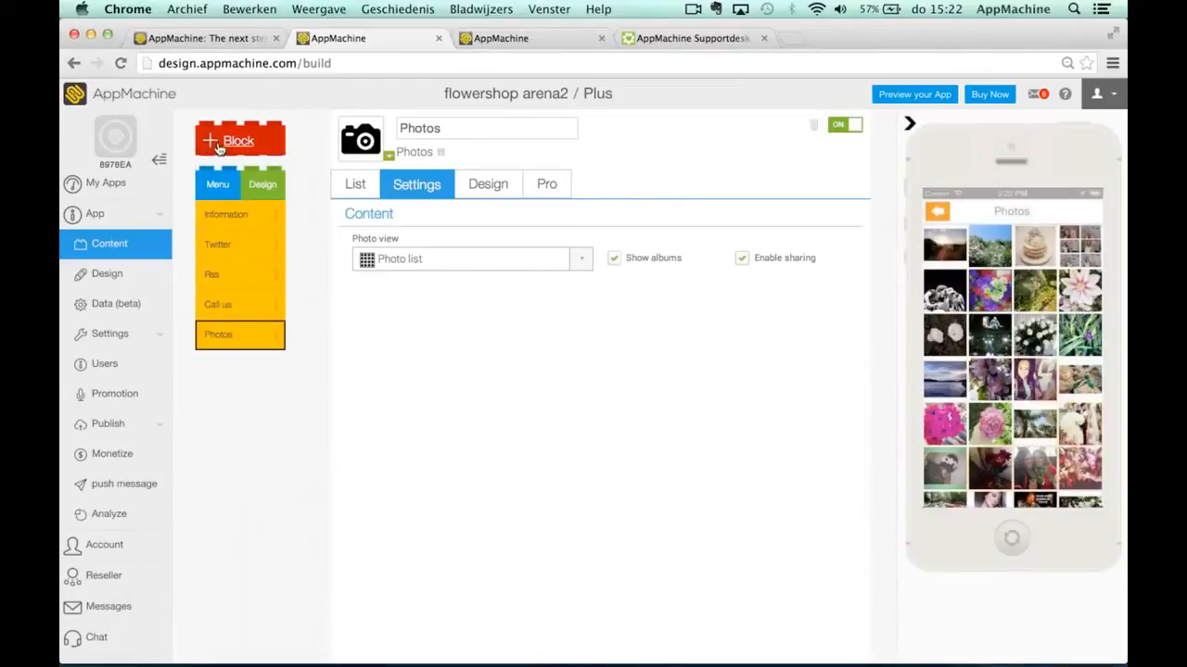
Create a POI block named 'Locations' with an empty location list.
click(239, 140)
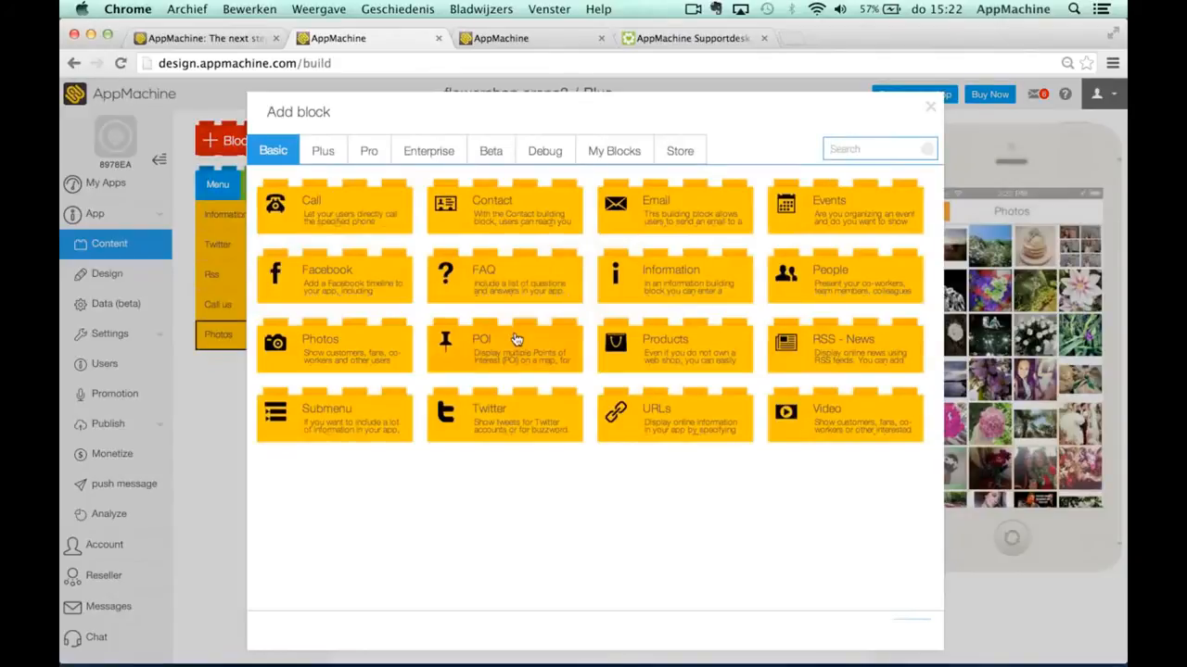
click(504, 345)
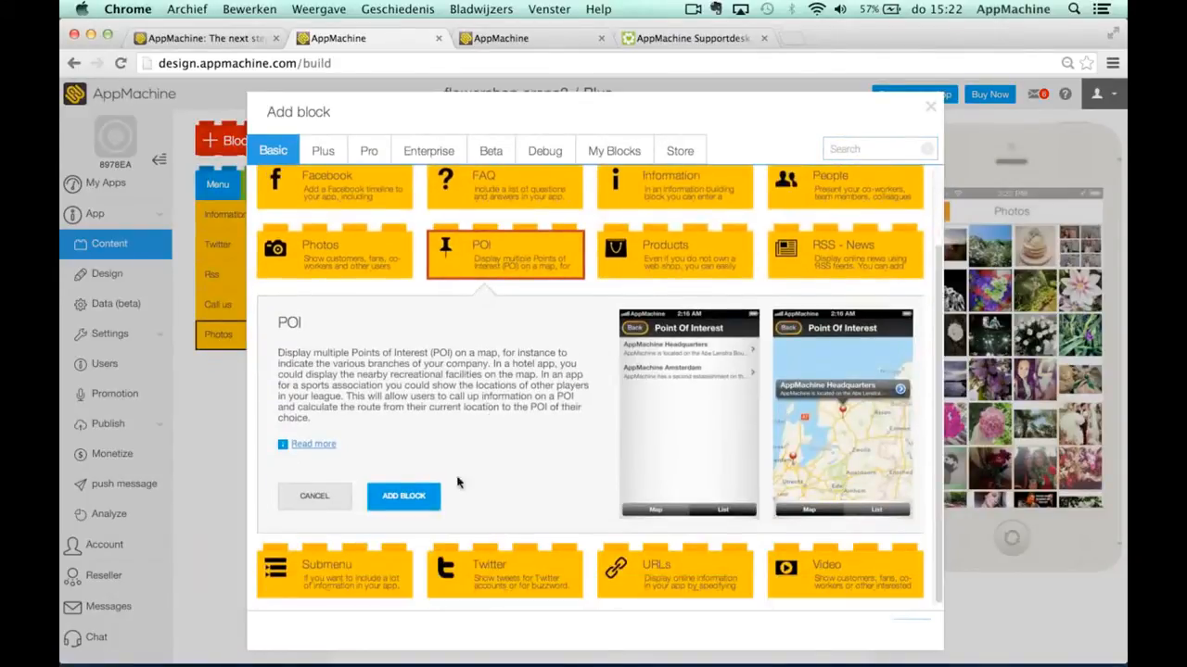
mouse_move(413, 501)
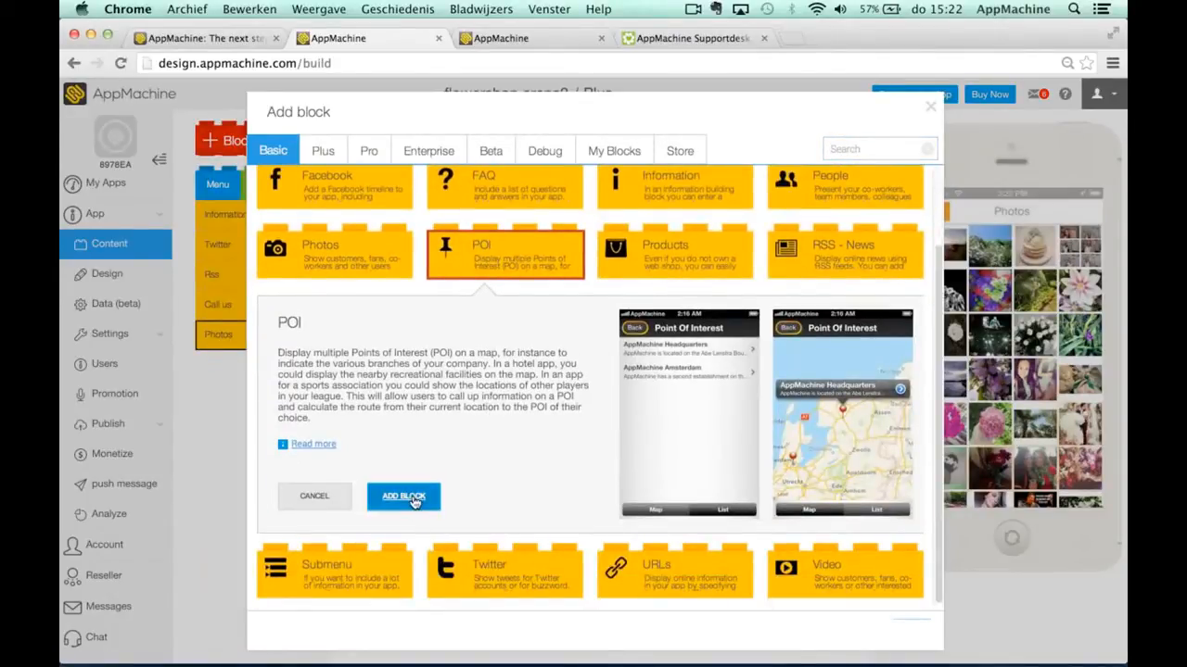
click(403, 496)
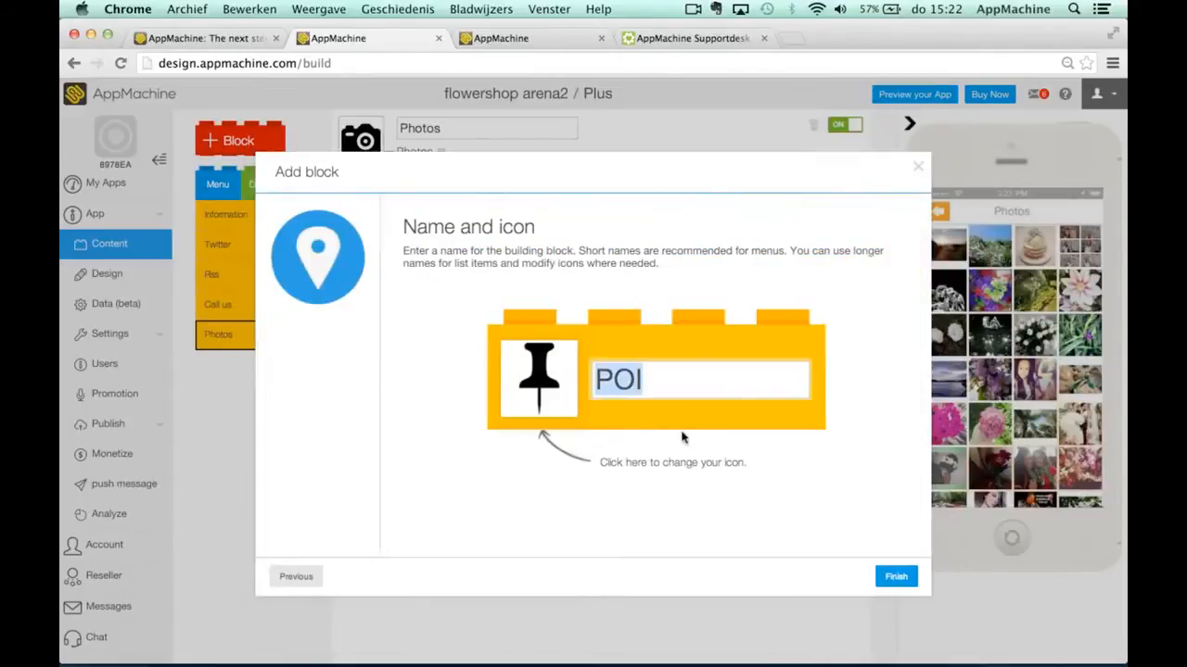
text(L)
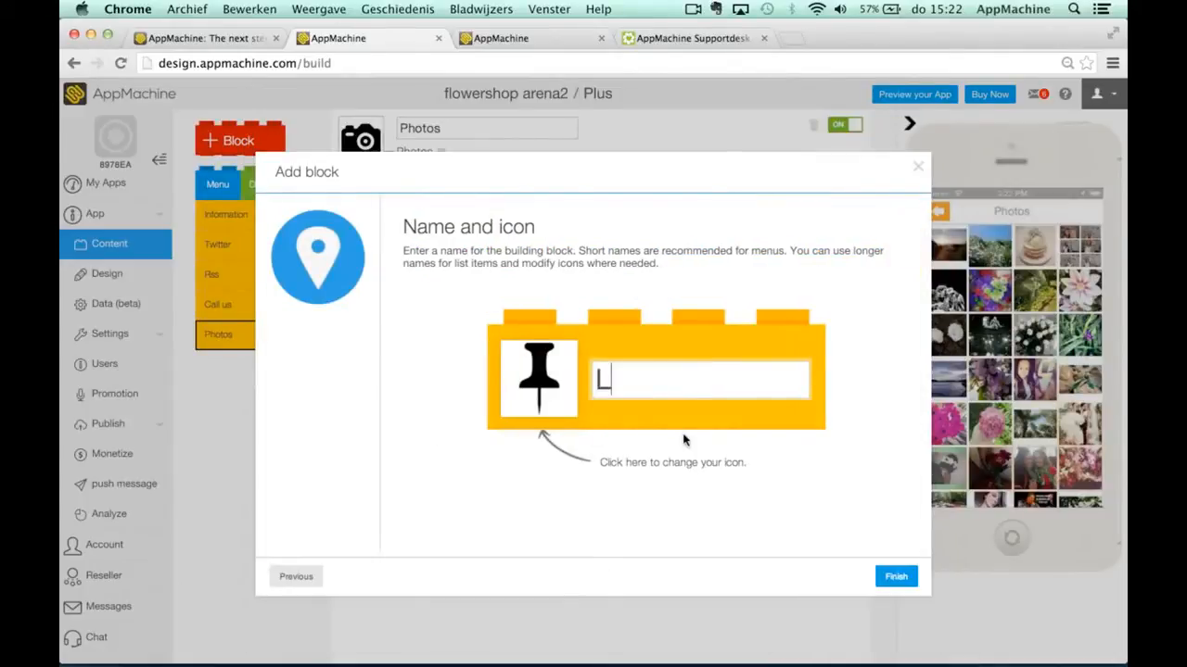
text(ocations)
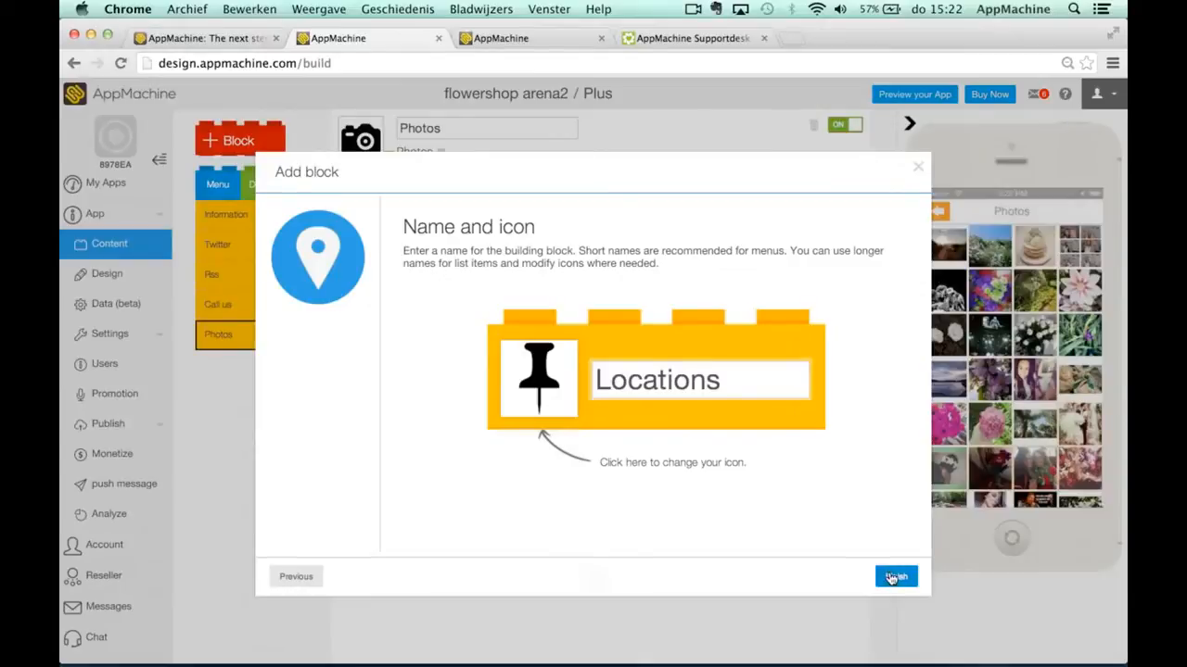
click(885, 576)
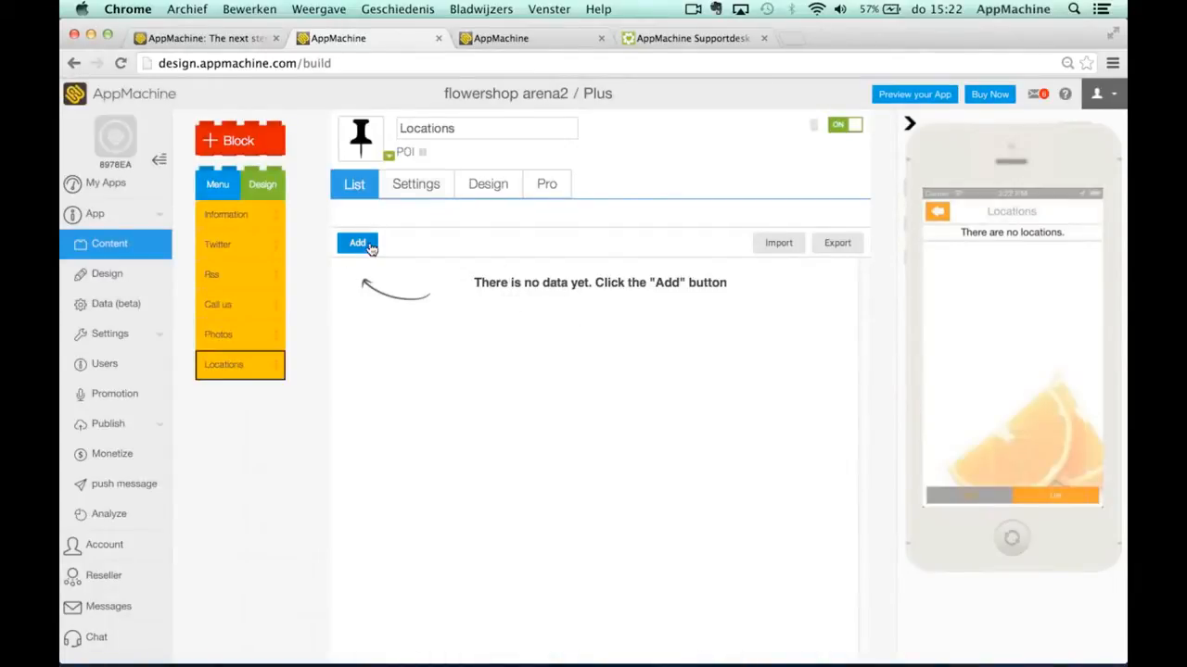
Create a new location named 'Headquarters' and open its image selection.
click(356, 243)
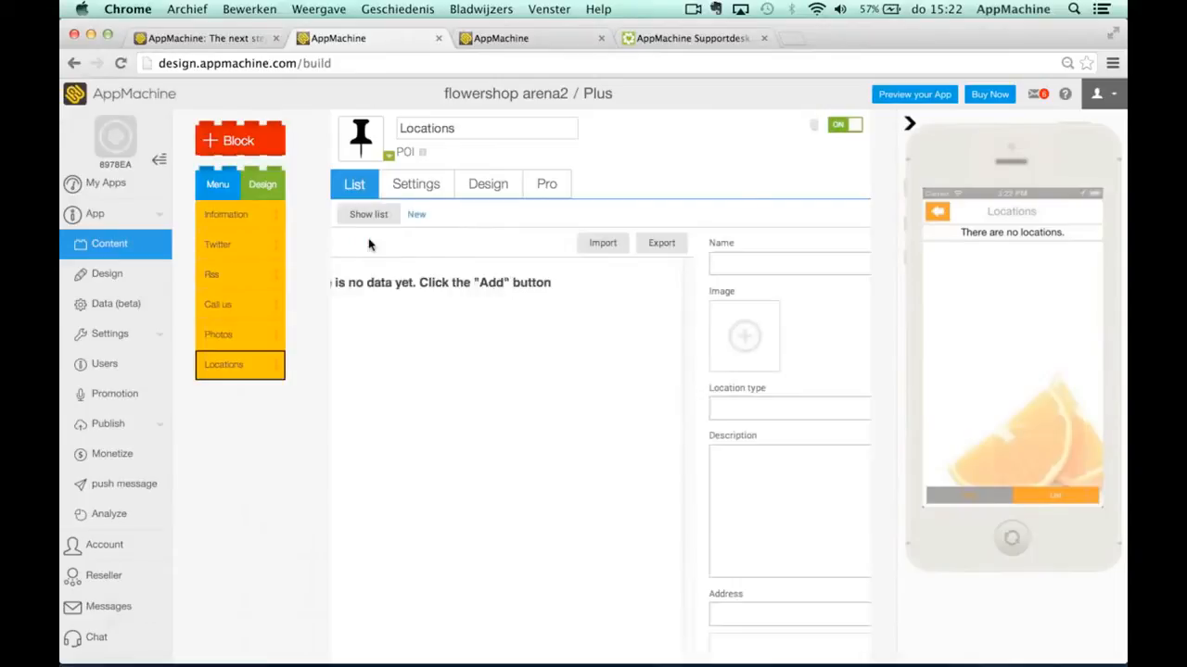
text(Headque)
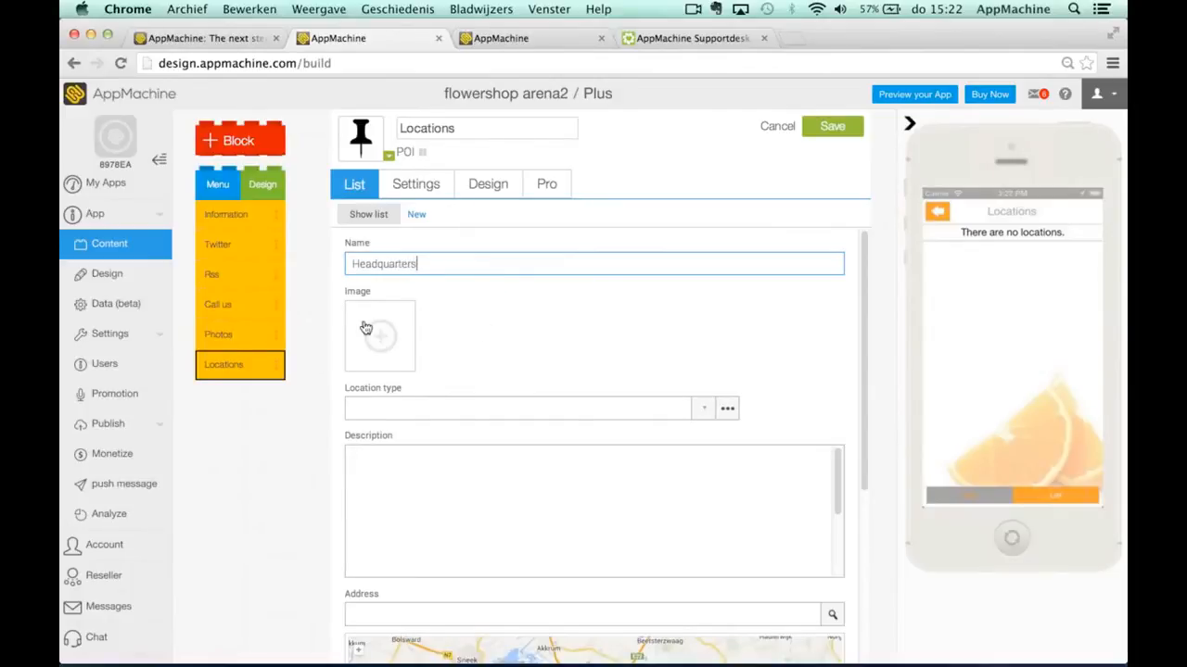
click(379, 336)
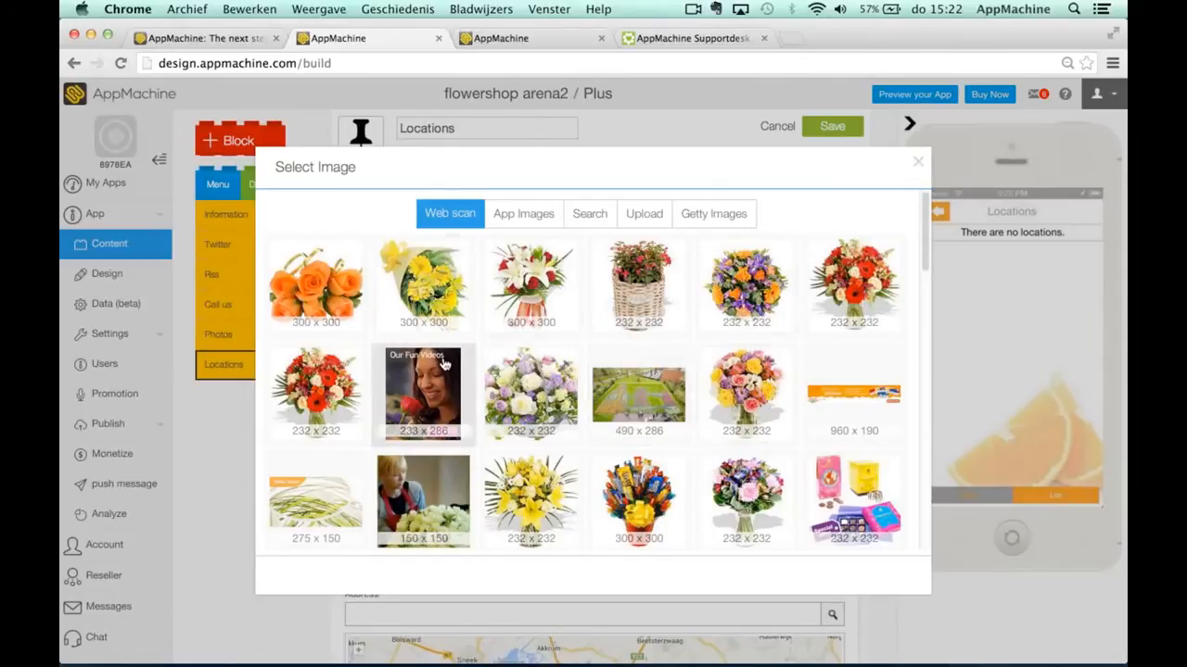
Search Google images for 'flowershop' and apply the cropped storefront photo.
scroll(down, 3)
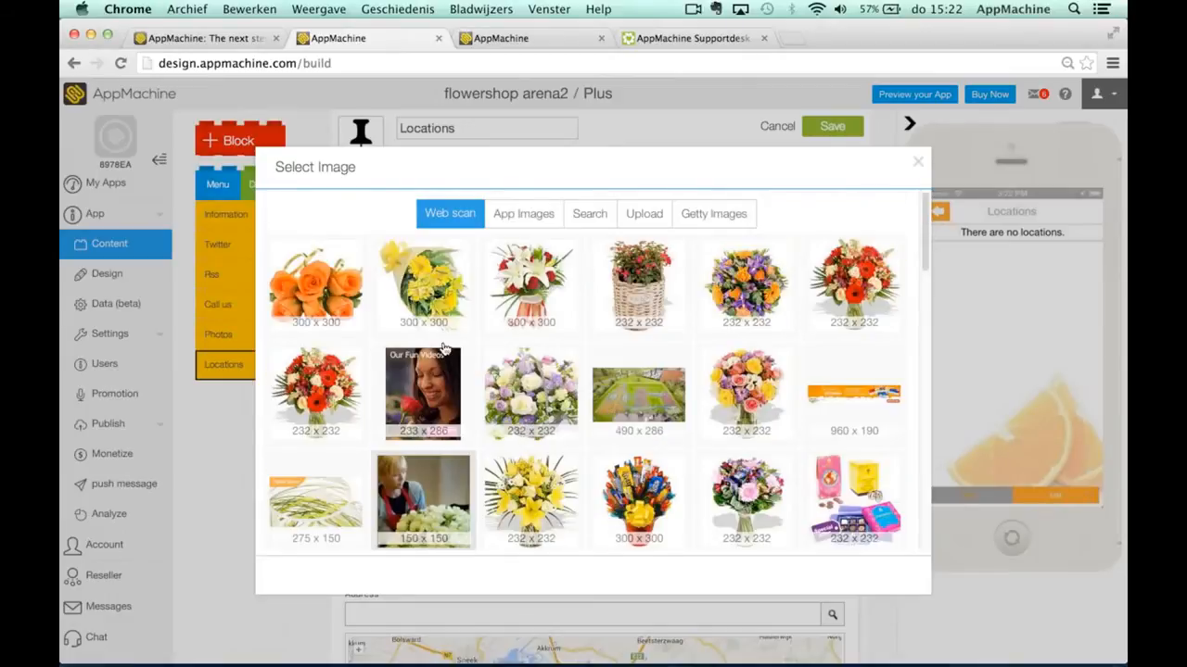
click(590, 213)
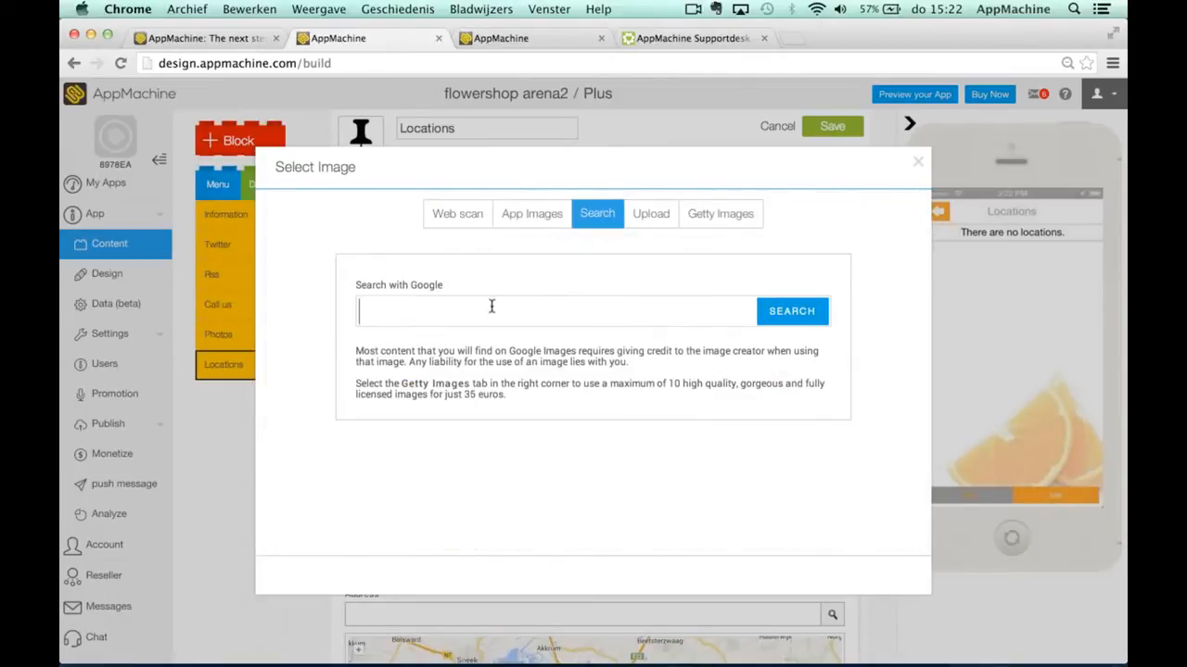
text(flowershop)
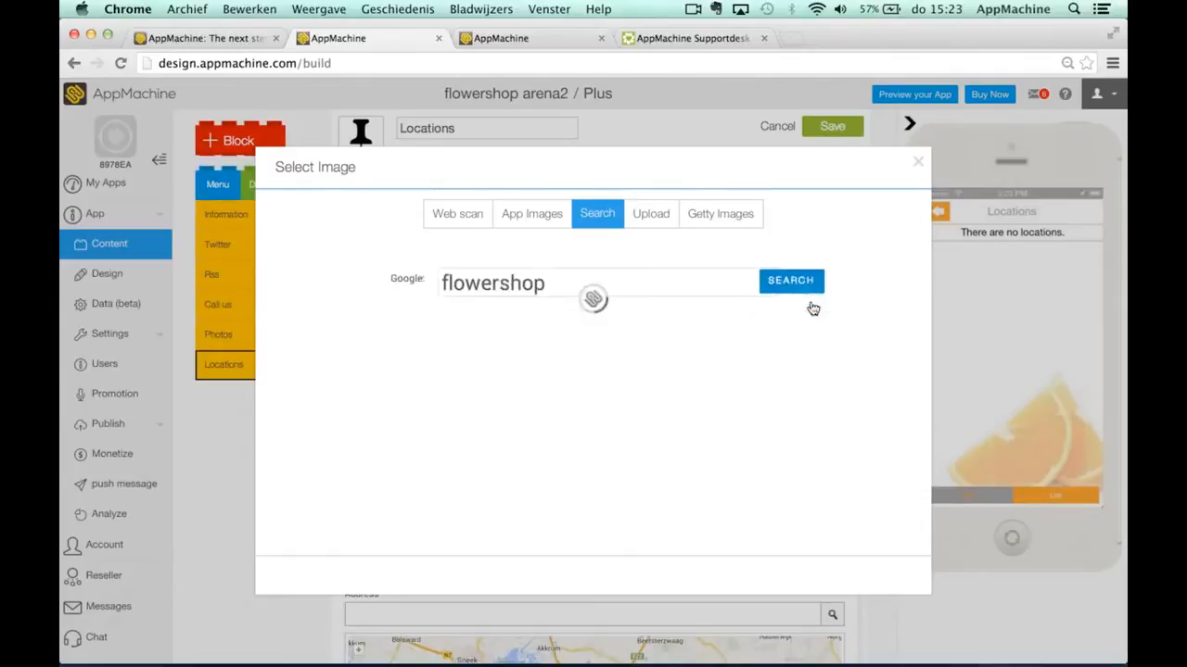
click(791, 281)
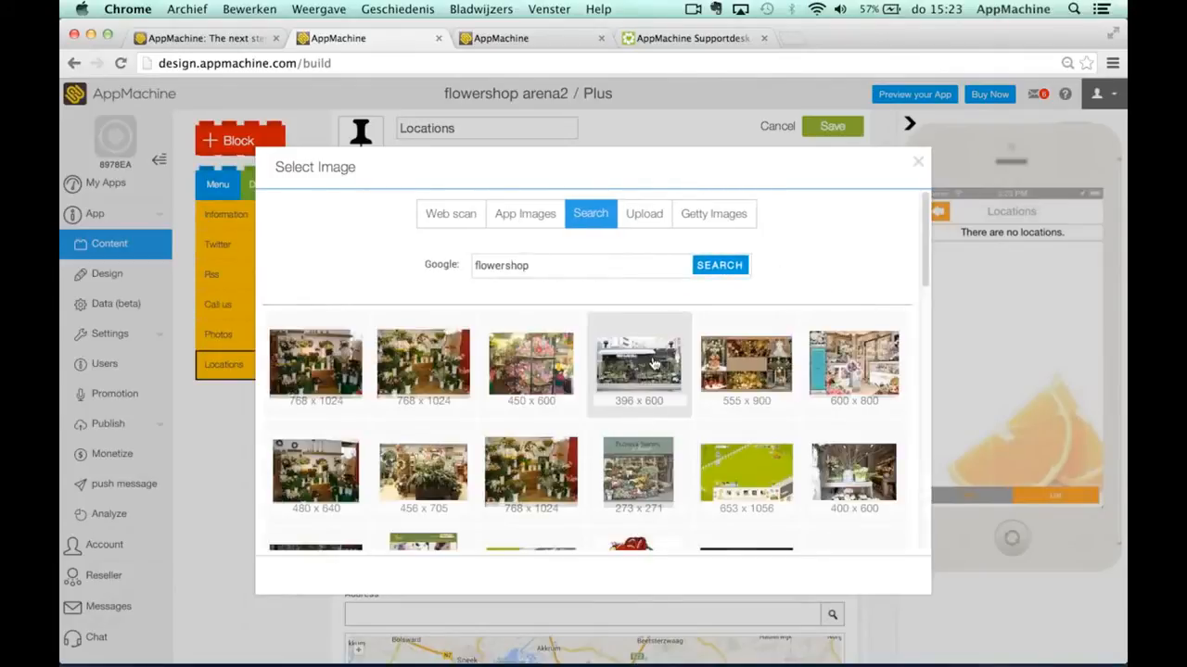
click(638, 363)
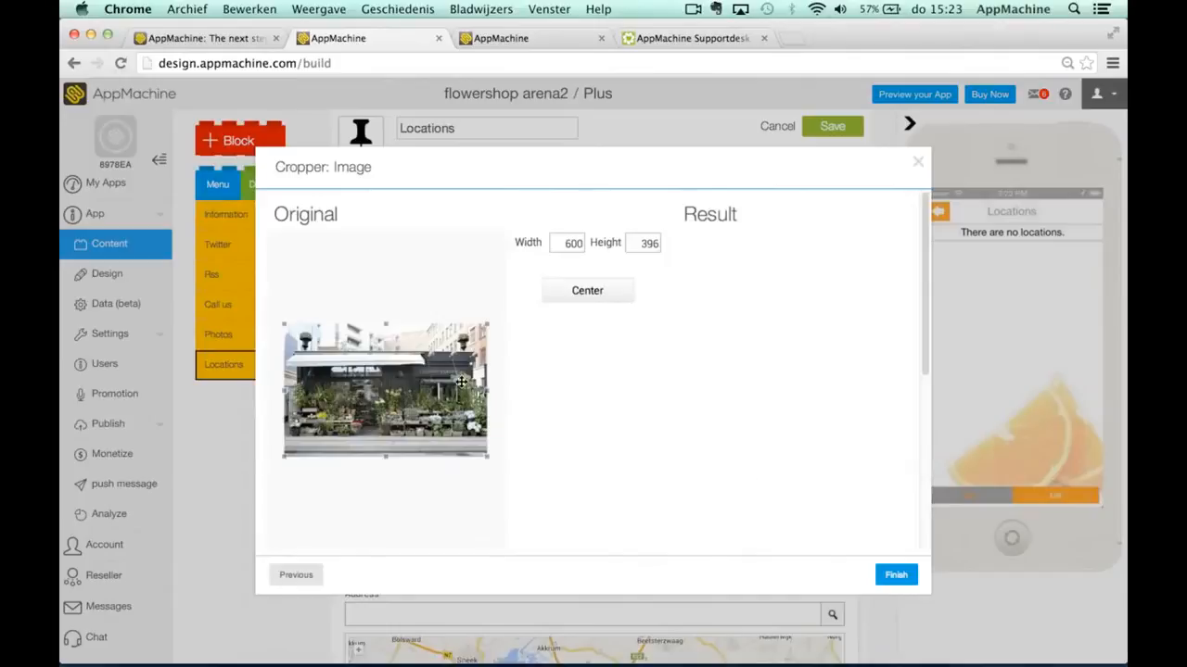
click(900, 574)
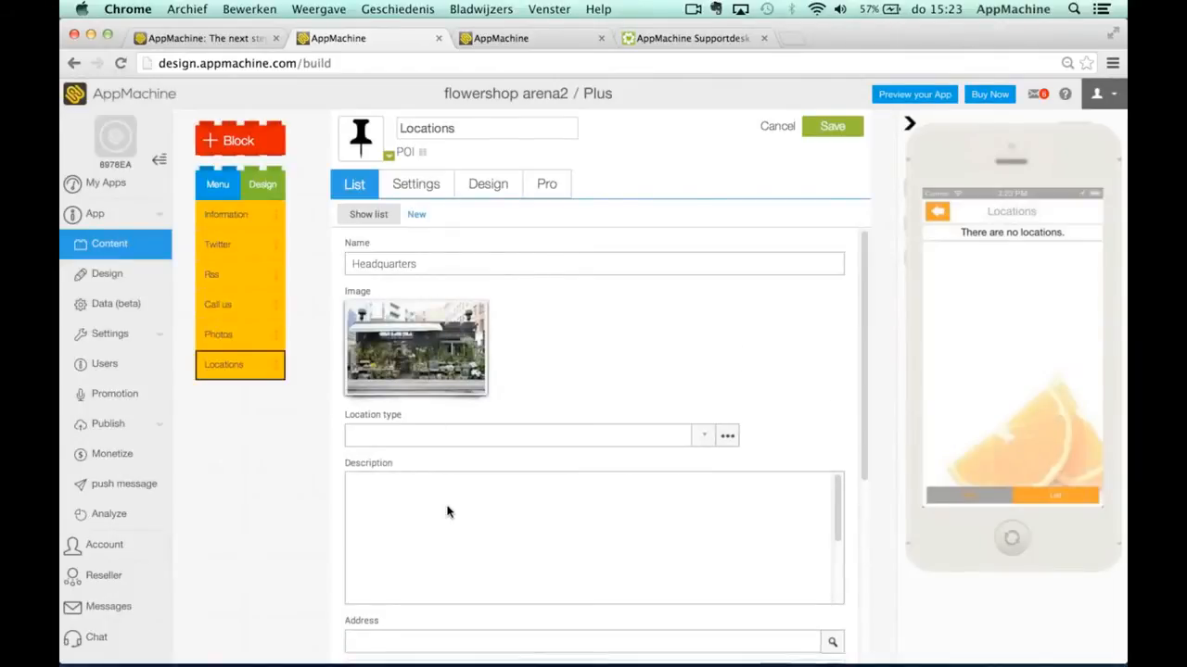
Enter the description 'this is our main location' for Headquarters.
text(this is our main locatio)
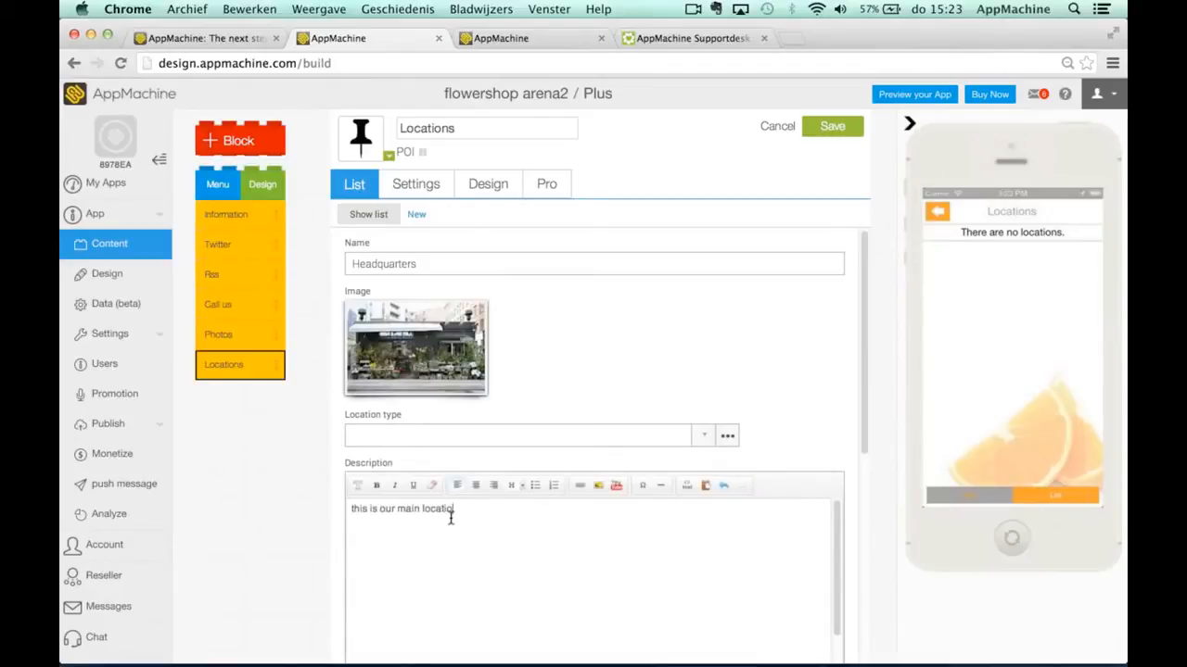
text(n)
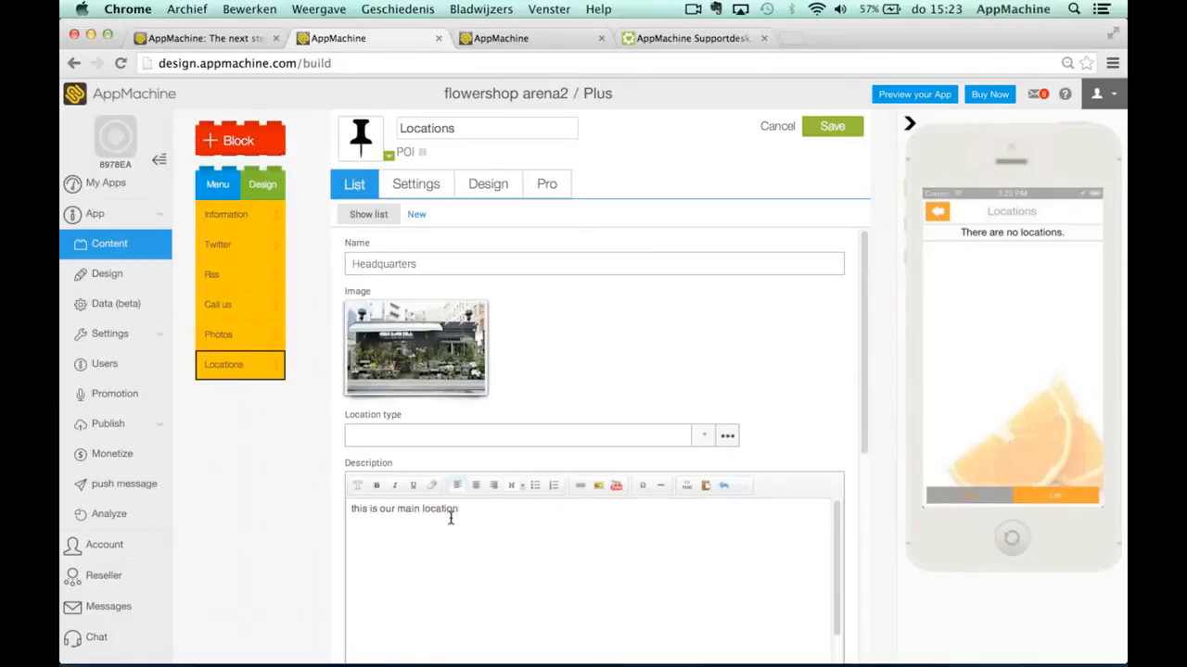
scroll(down, 3)
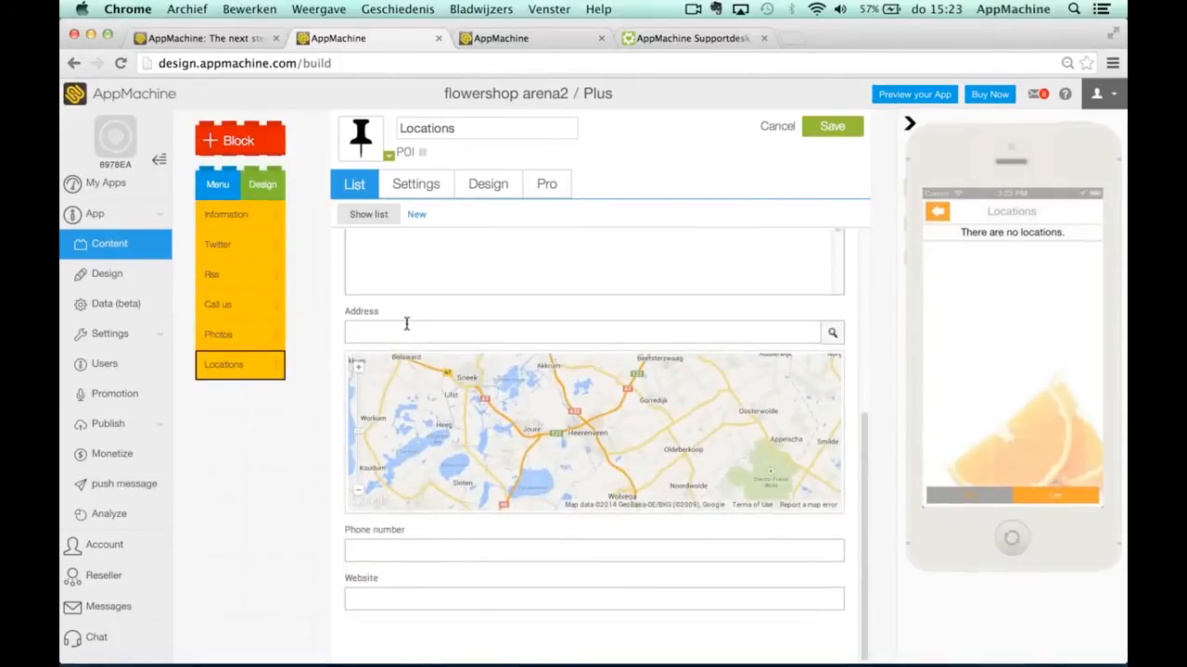
Set the address to London, United Kingdom, add the arenaflowers website, and save.
text(London, United Kingdom)
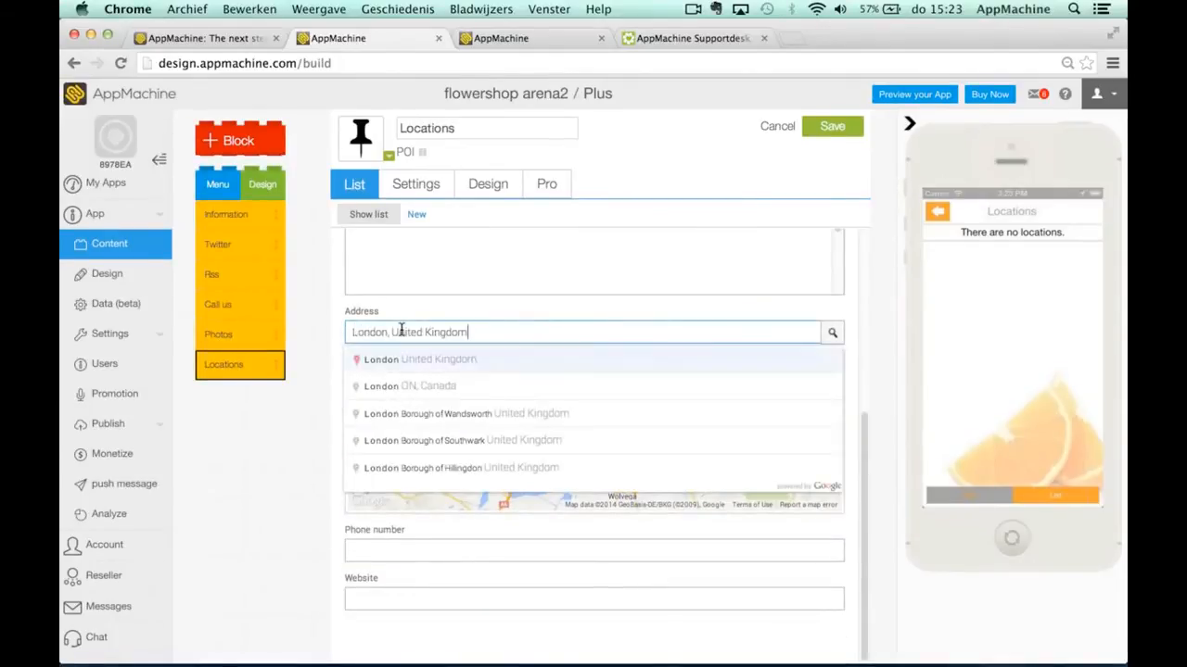
click(409, 359)
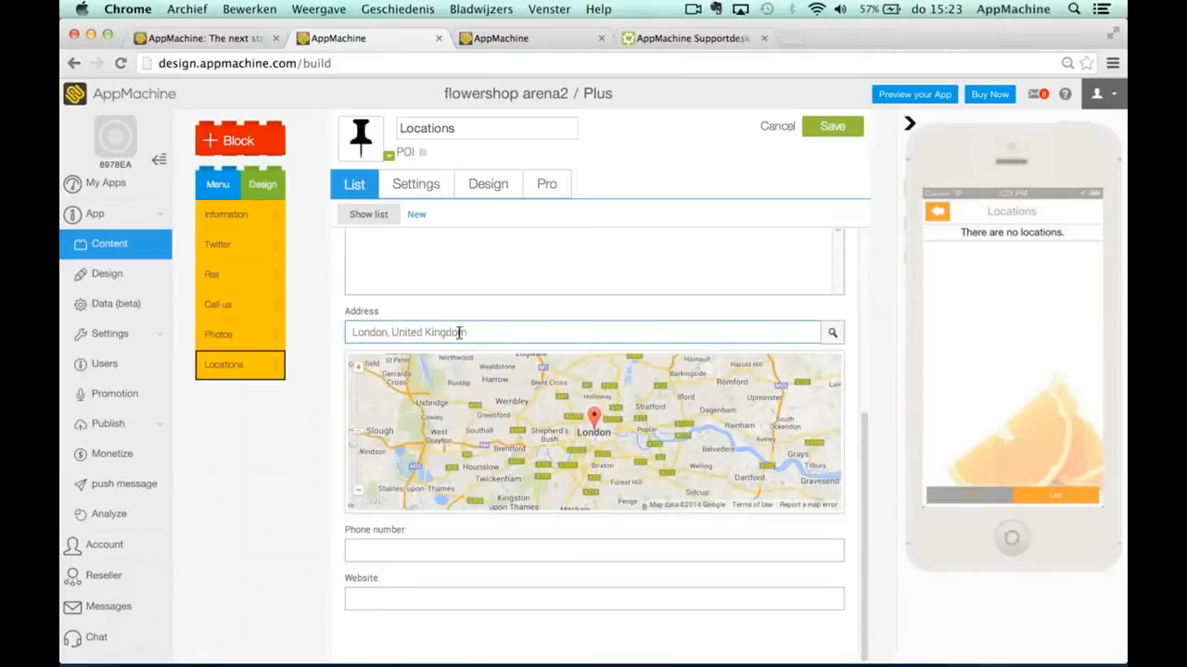
mouse_move(454, 470)
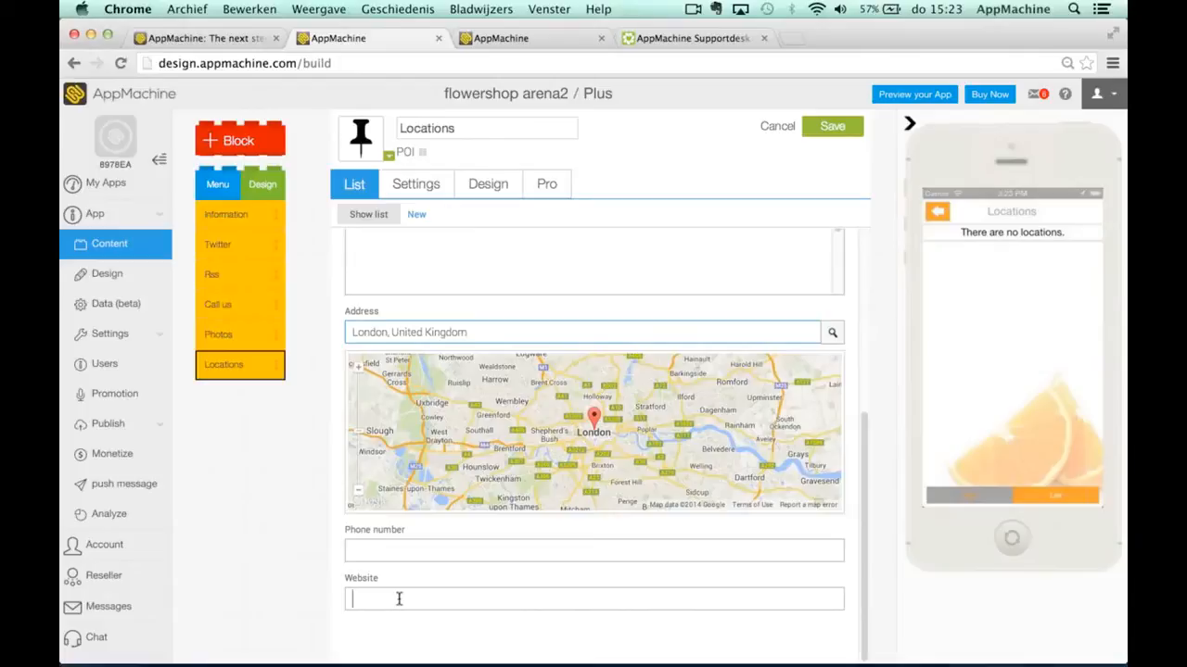
text(www.areaflowers.com)
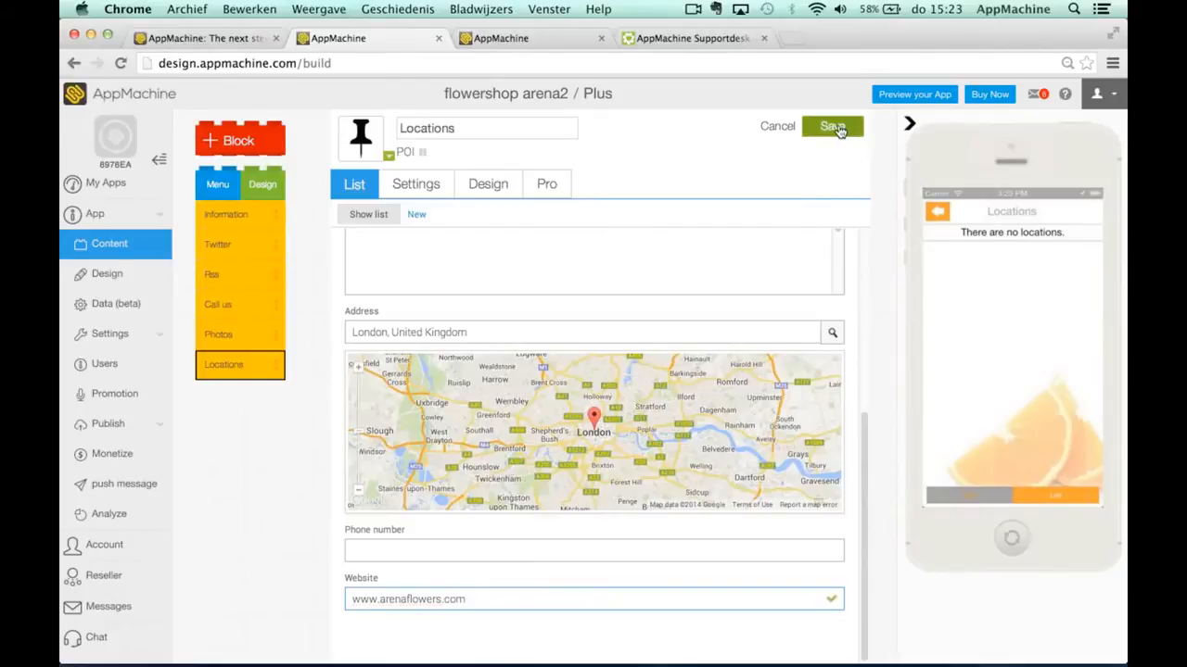
click(831, 126)
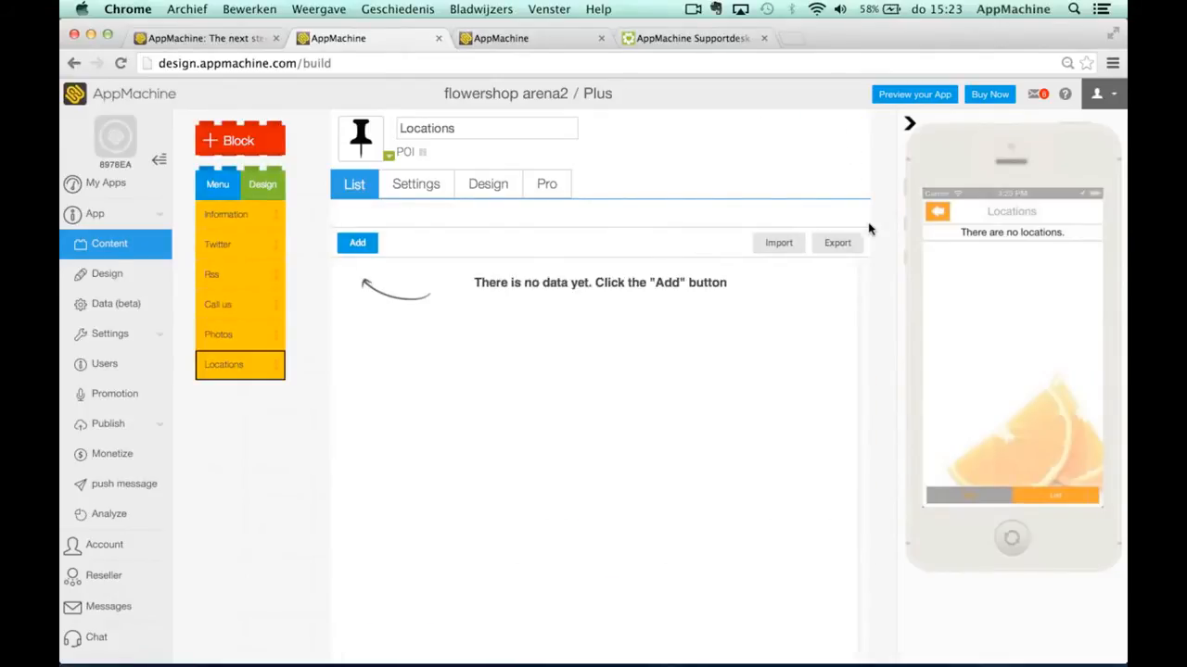
Select the London, United Kingdom Headquarters entry in the refreshed Locations list.
click(357, 242)
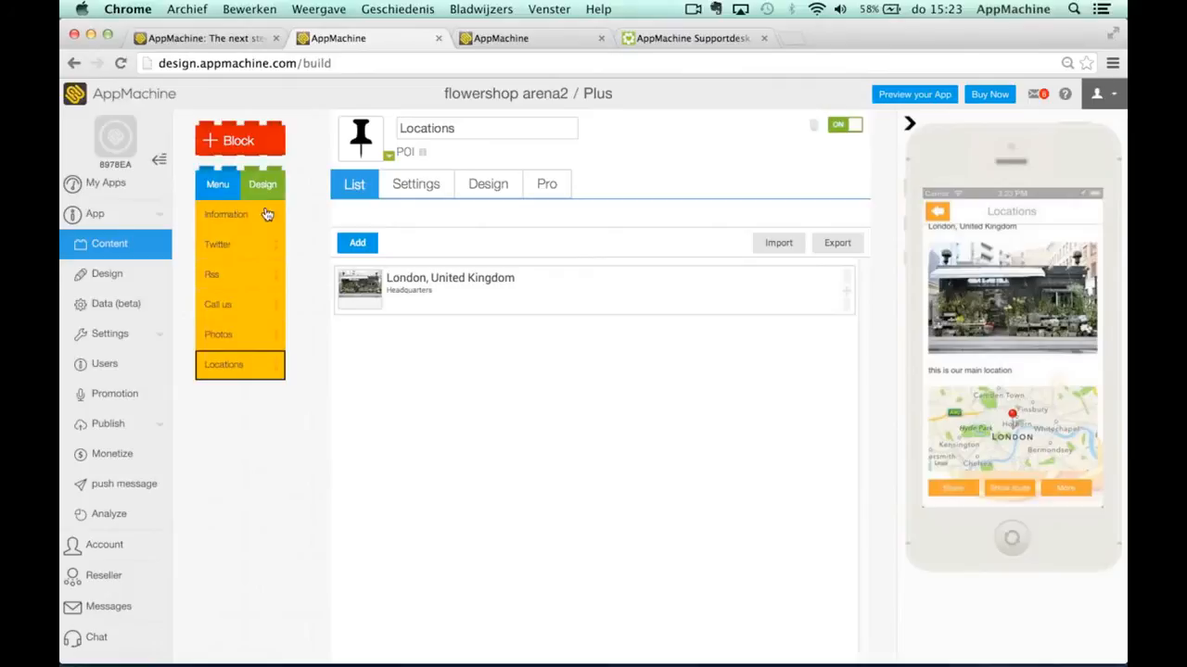
Add a new Submenu block to the app via + Block.
click(240, 139)
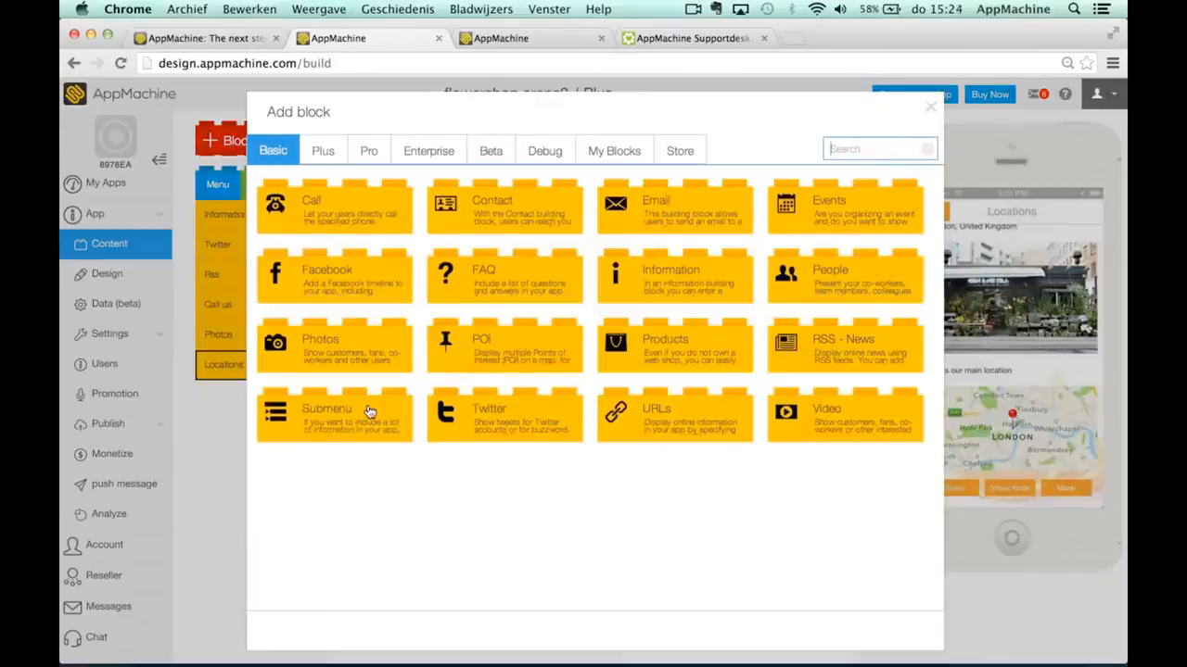
click(334, 414)
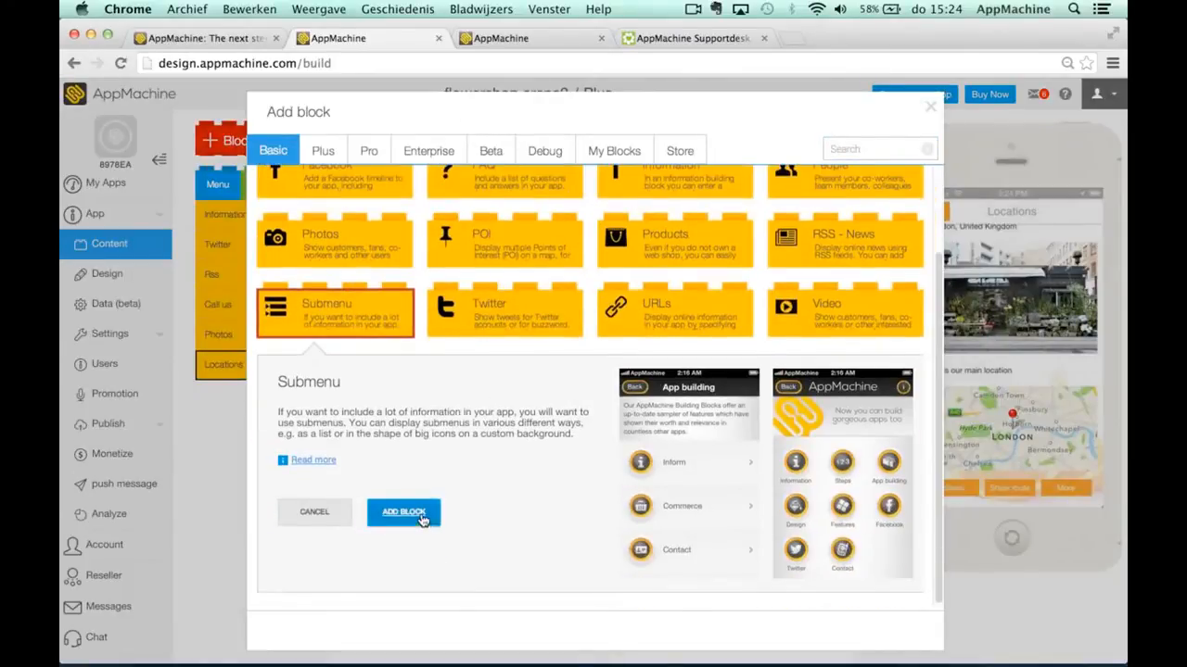
click(403, 513)
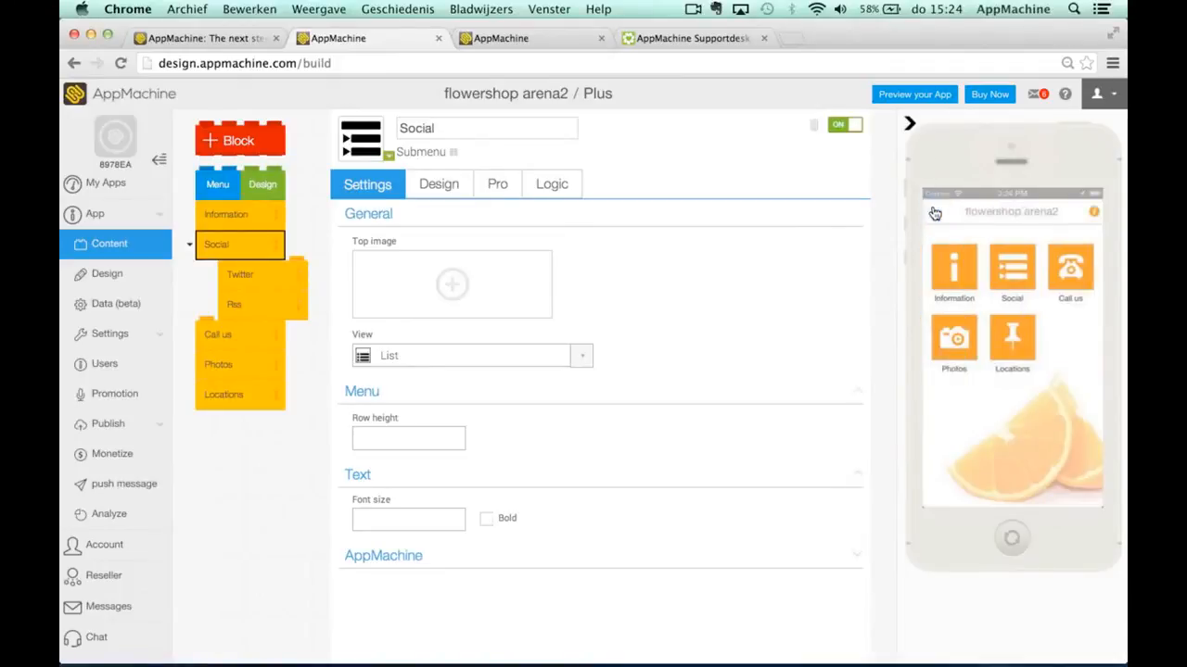
mouse_move(892, 136)
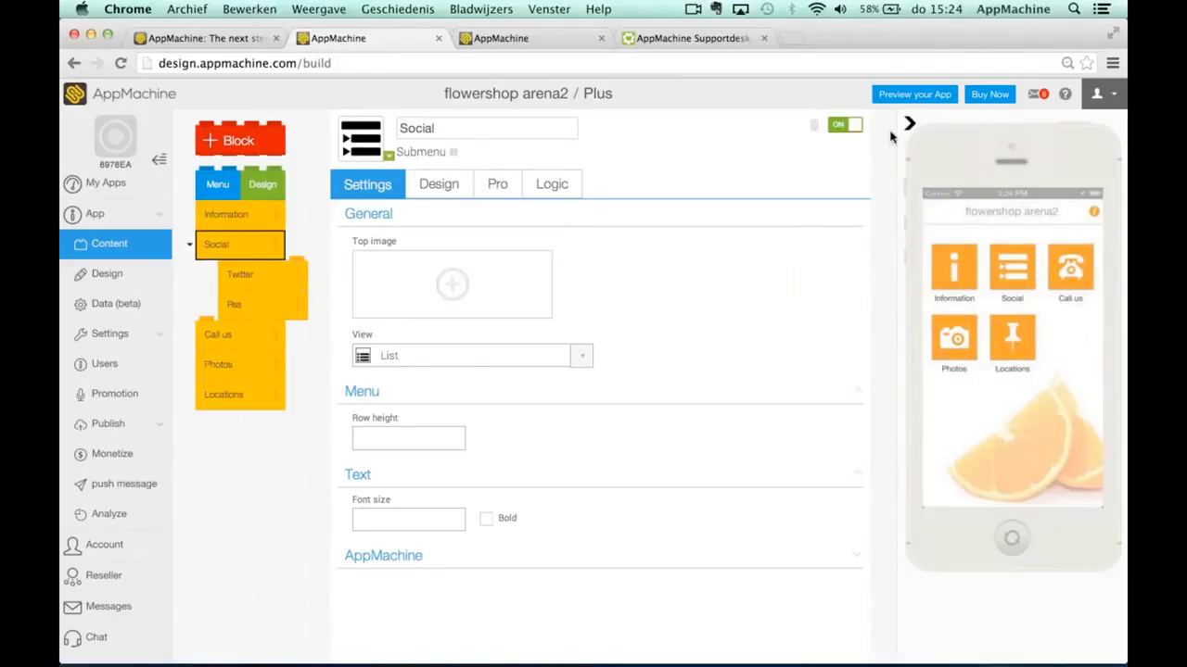